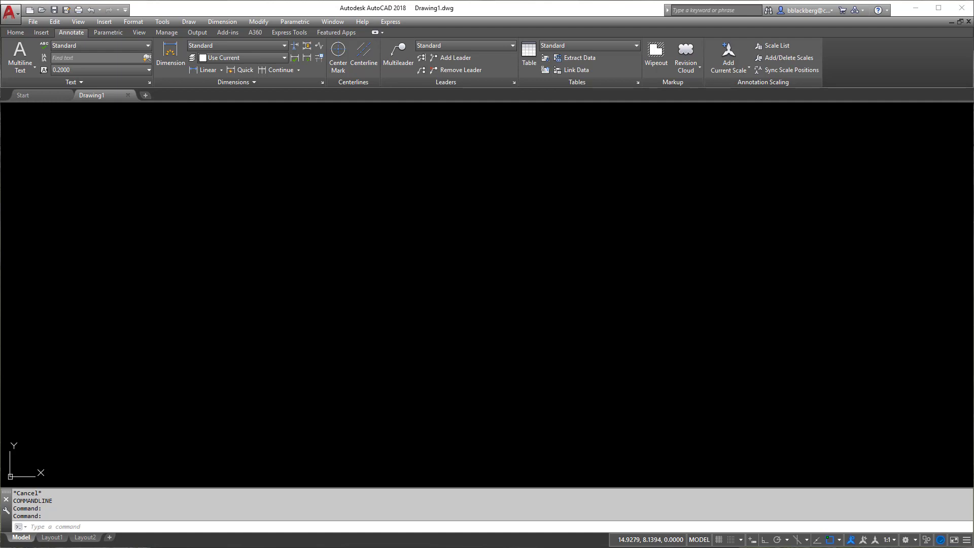
mouse_move(570, 14)
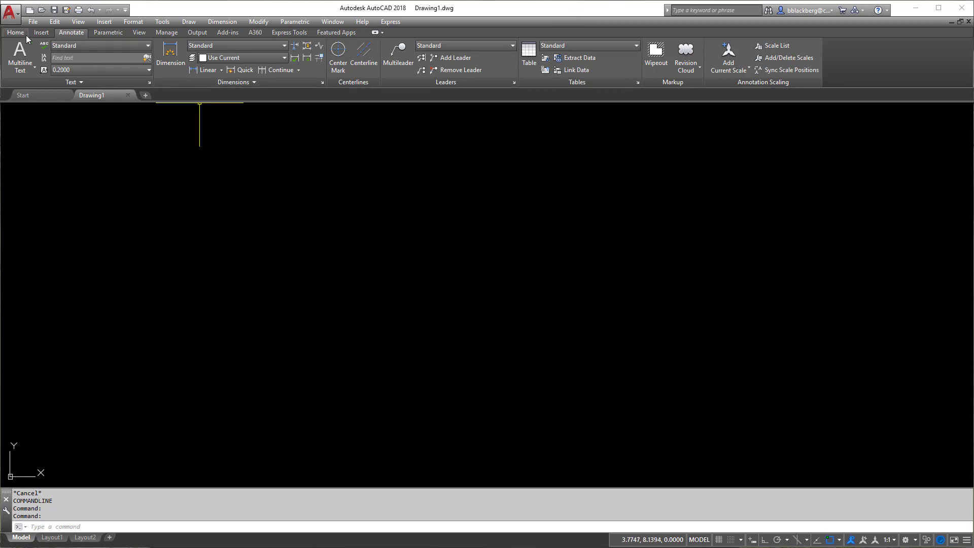
Draw a 5 by 5 square with the Rectangle tool using the Dimensions option
click(31, 21)
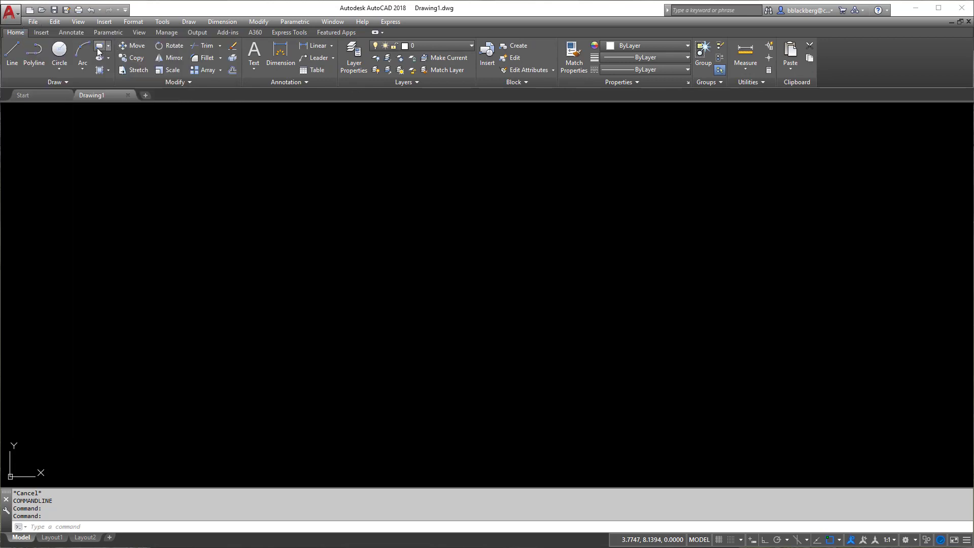
click(99, 50)
text(5)
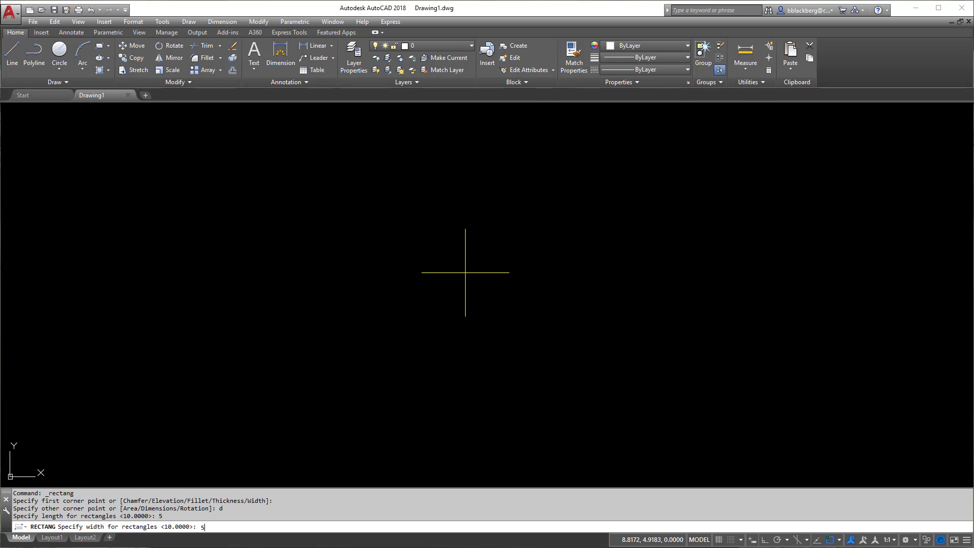
key(Return)
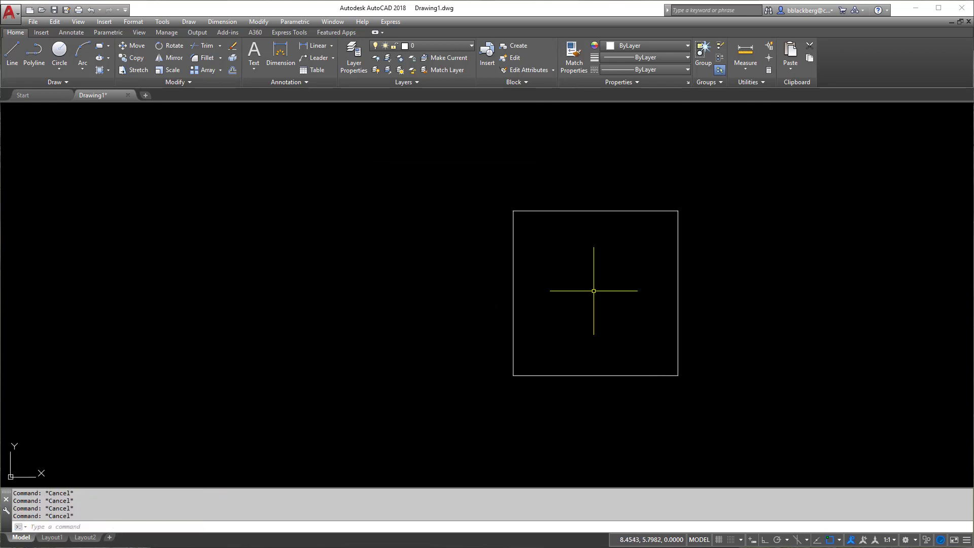
mouse_move(592, 290)
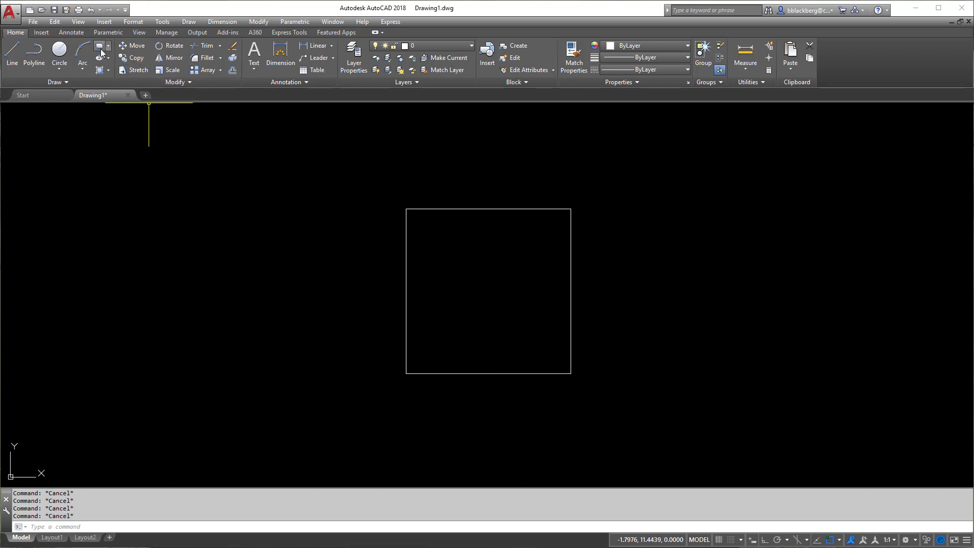
mouse_move(463, 287)
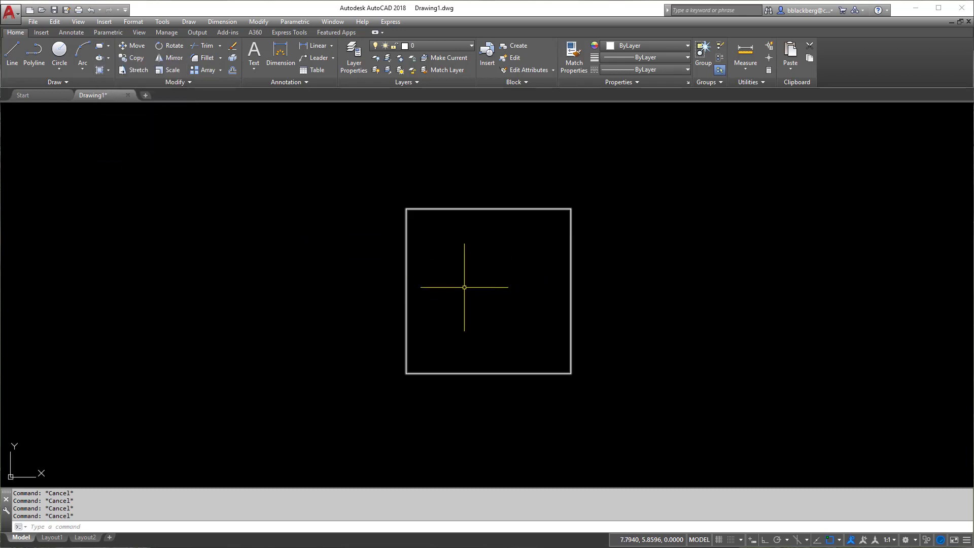
mouse_move(499, 307)
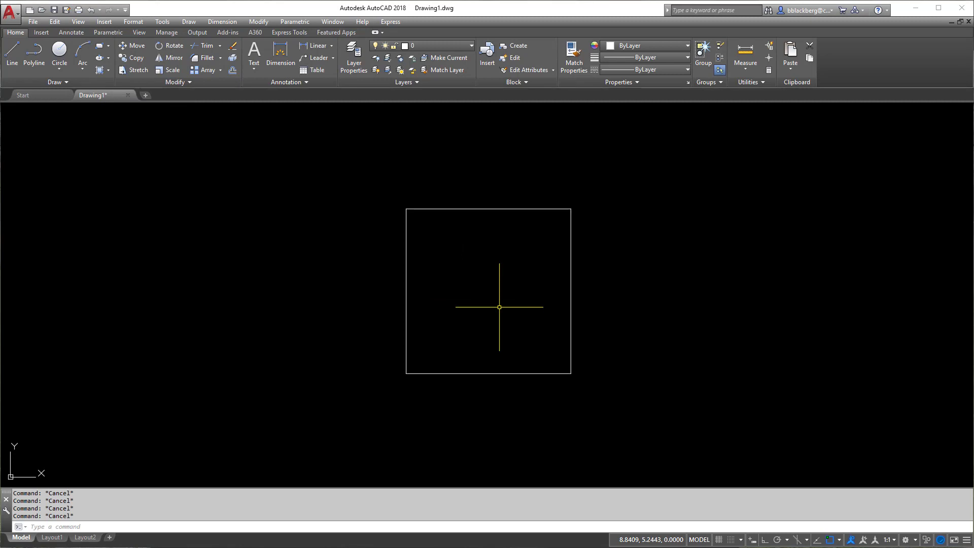
mouse_move(821, 452)
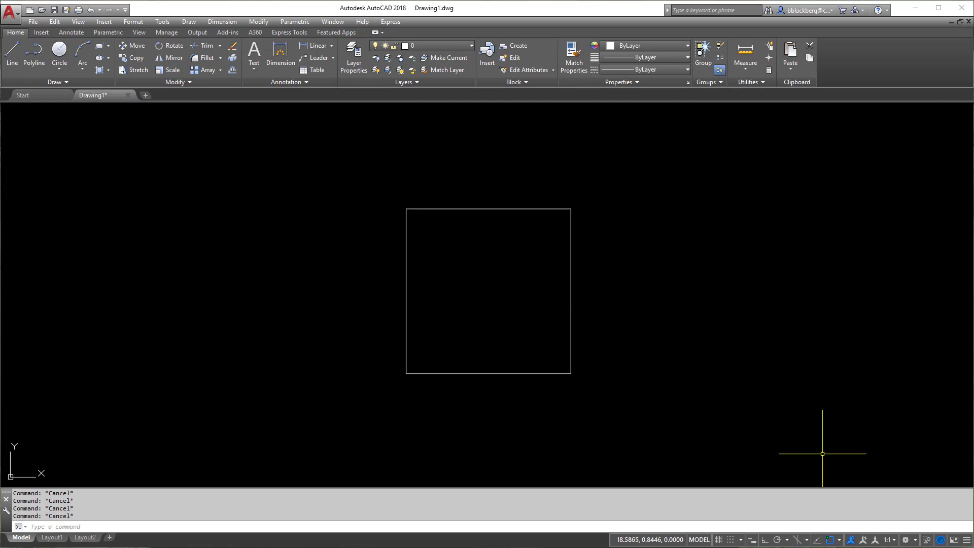
Turn OSNAP off on the status bar and bring up the Object Snap settings
click(831, 538)
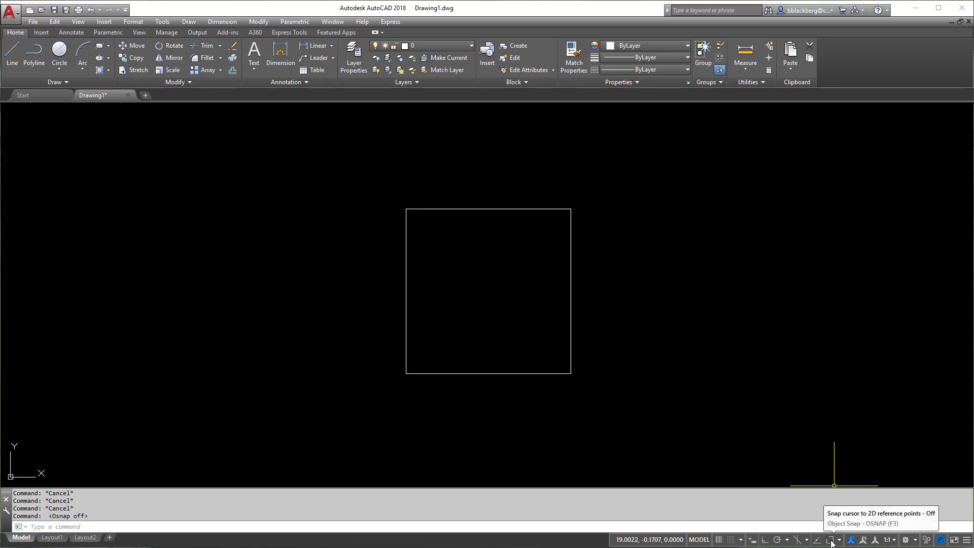
mouse_move(840, 542)
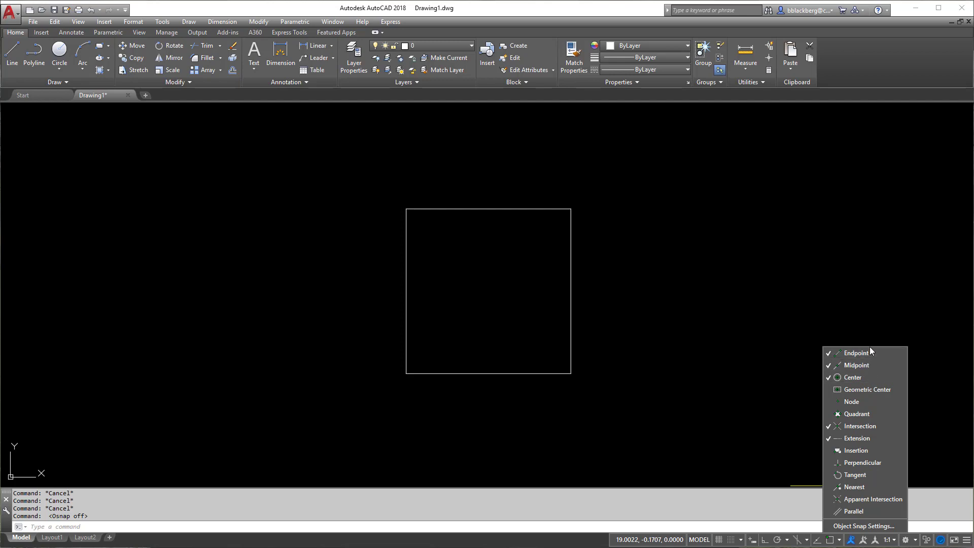
click(864, 527)
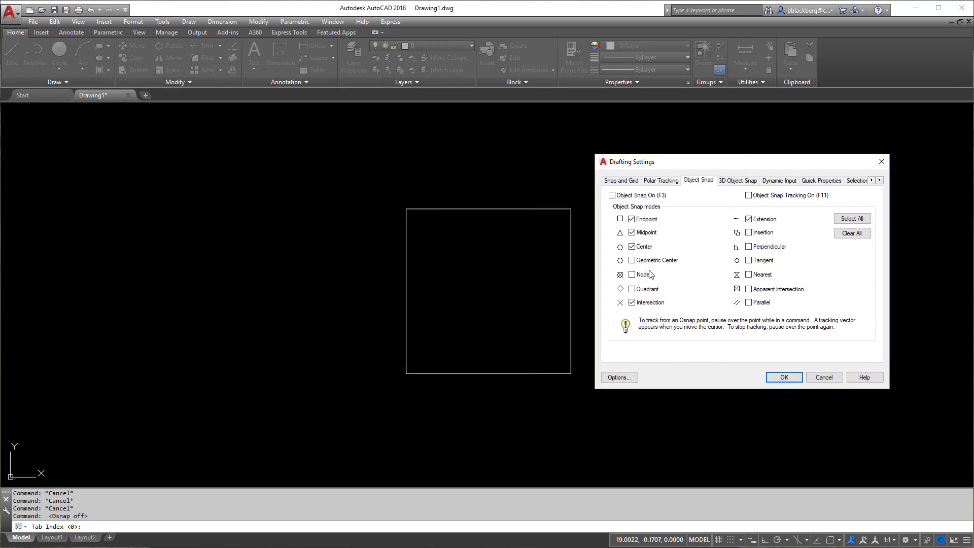
Clear all snap modes, then enable Endpoint, Center, Node and Intersection
click(632, 246)
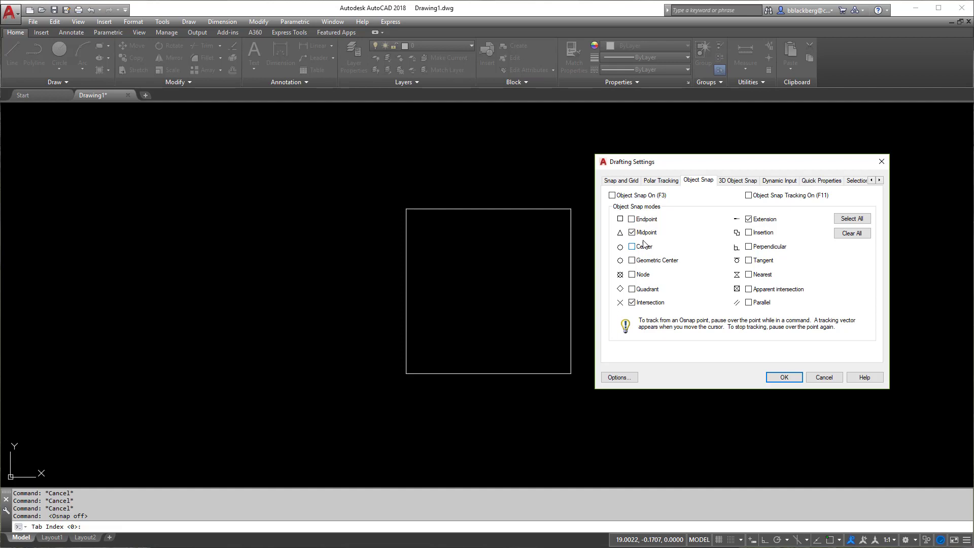
click(851, 233)
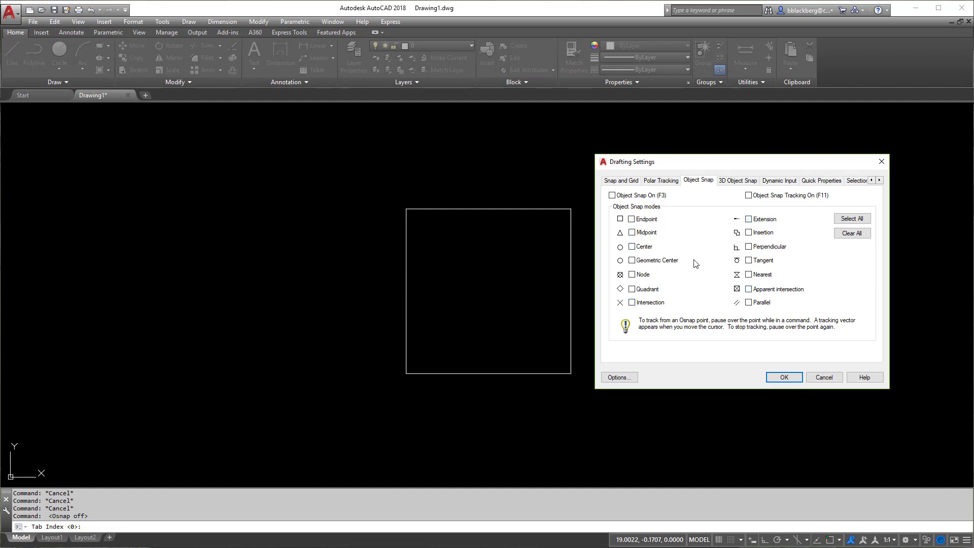
click(620, 218)
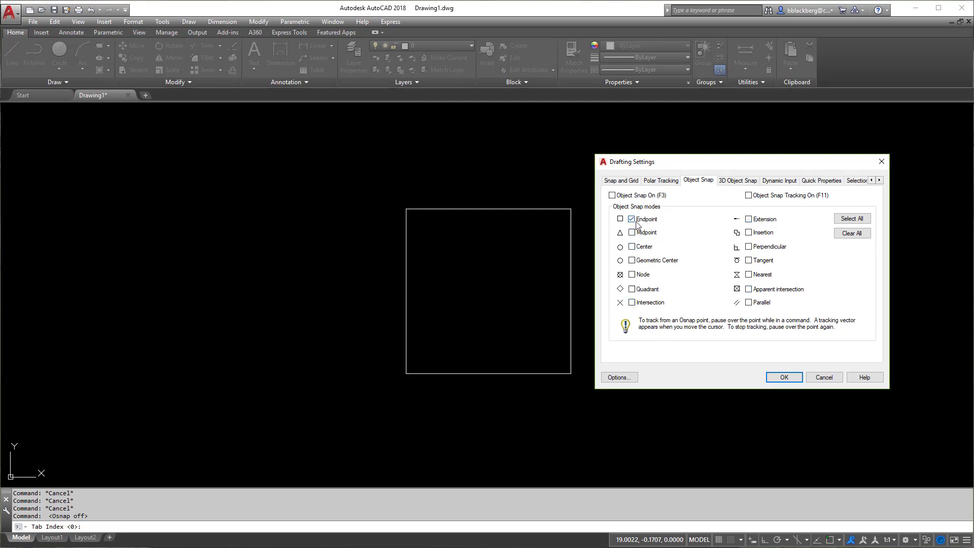
click(632, 246)
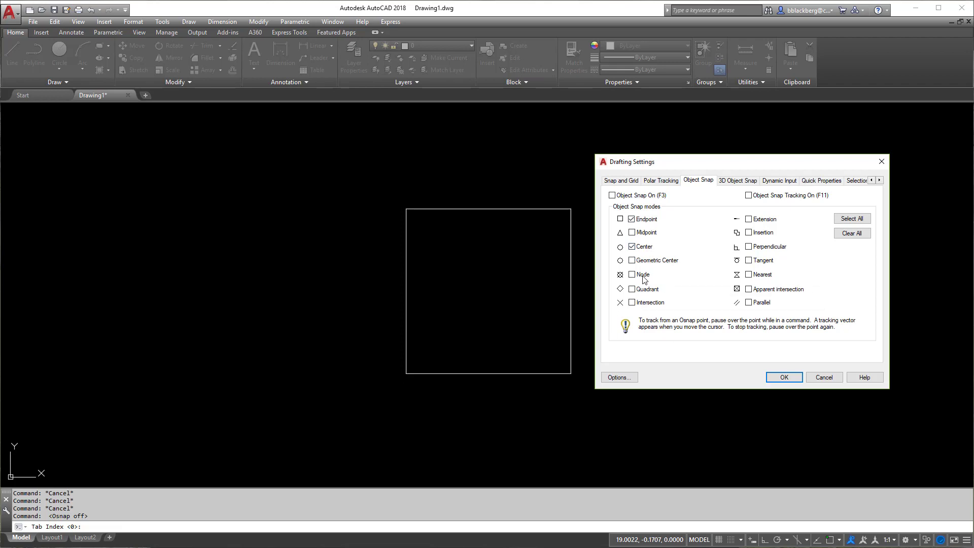
click(632, 274)
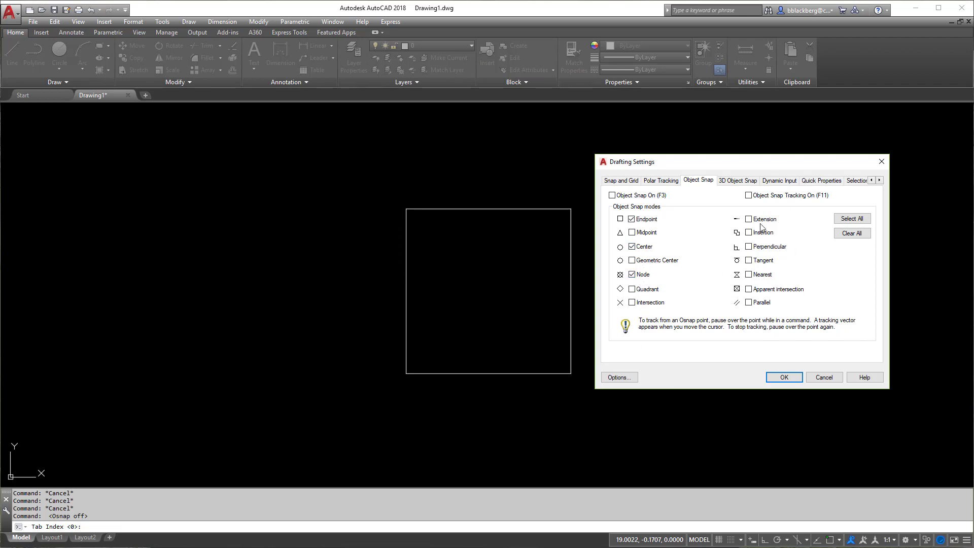
click(631, 245)
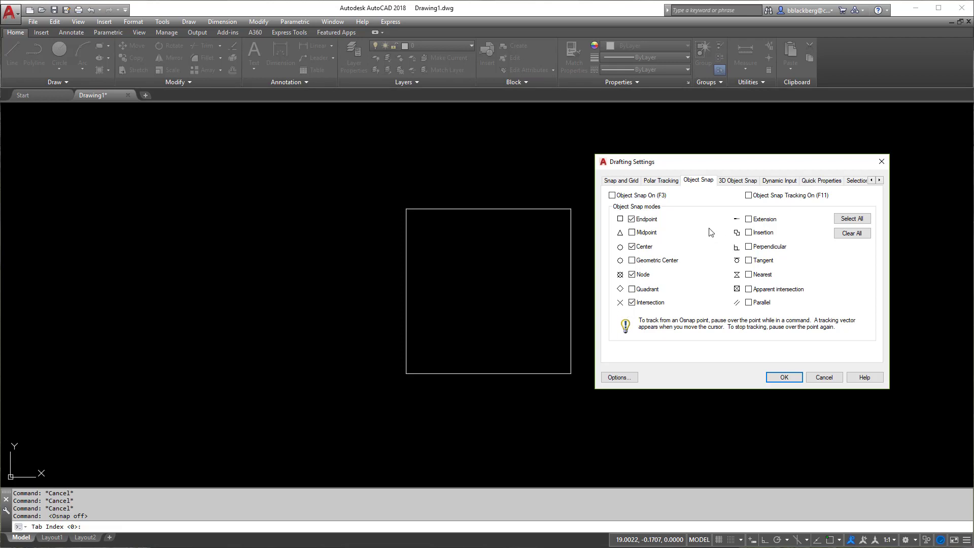
mouse_move(713, 411)
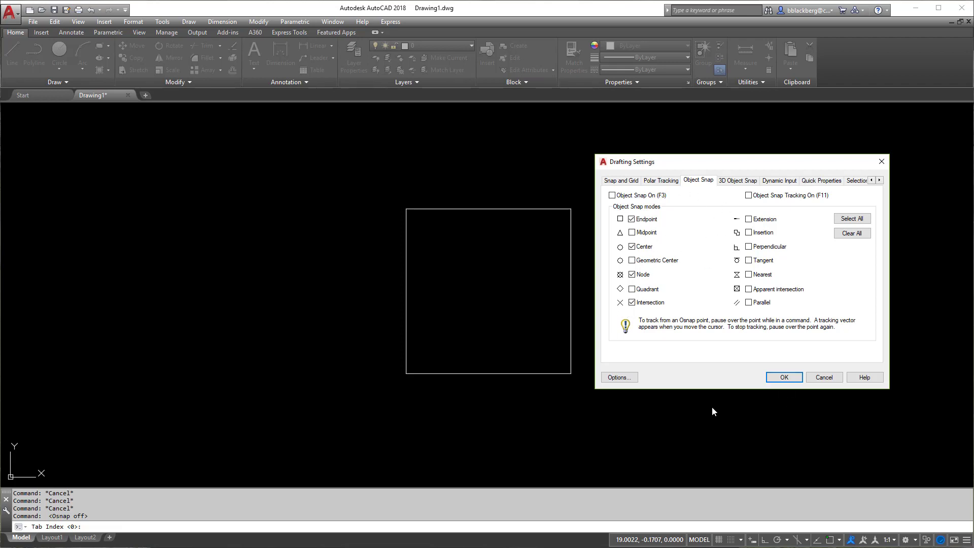
mouse_move(641, 200)
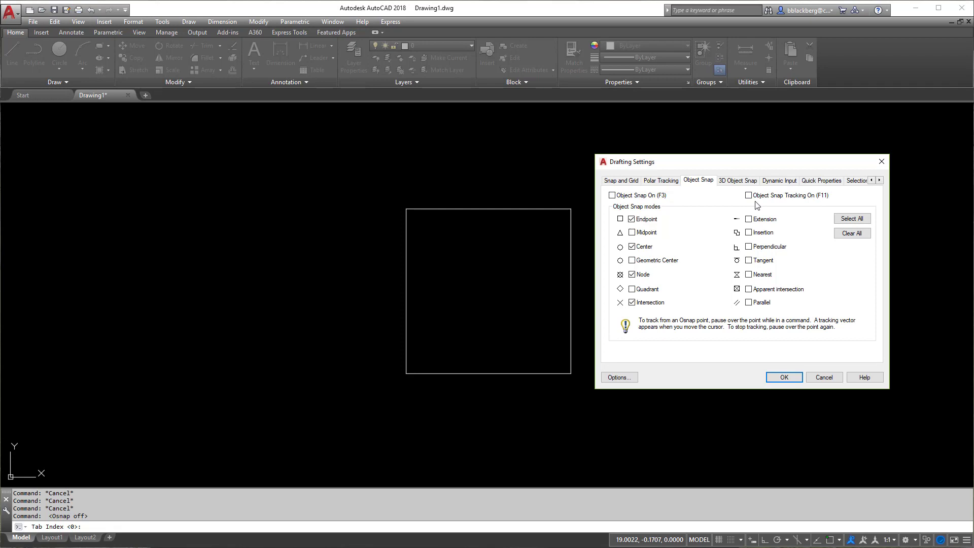
Switch Object Snap and Object Snap Tracking on and apply the settings
click(613, 195)
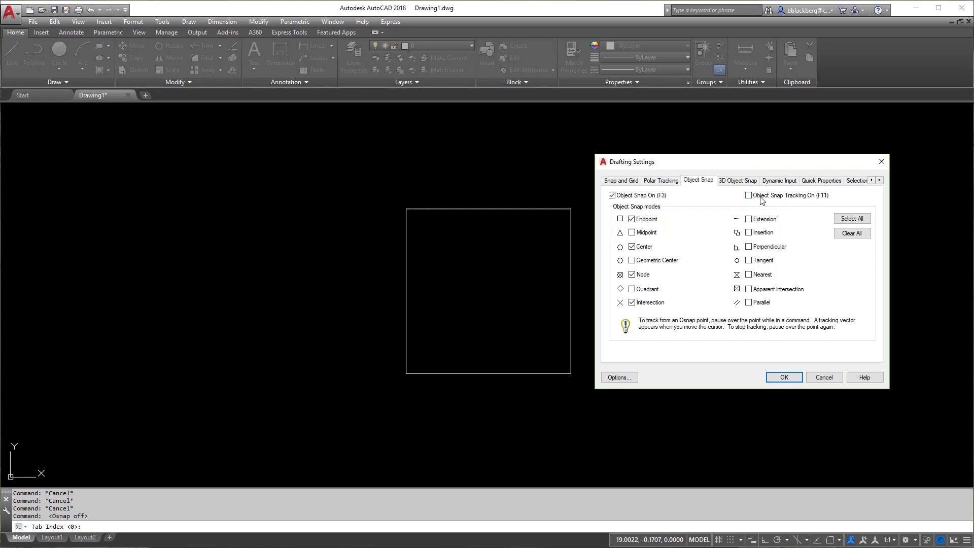
click(749, 194)
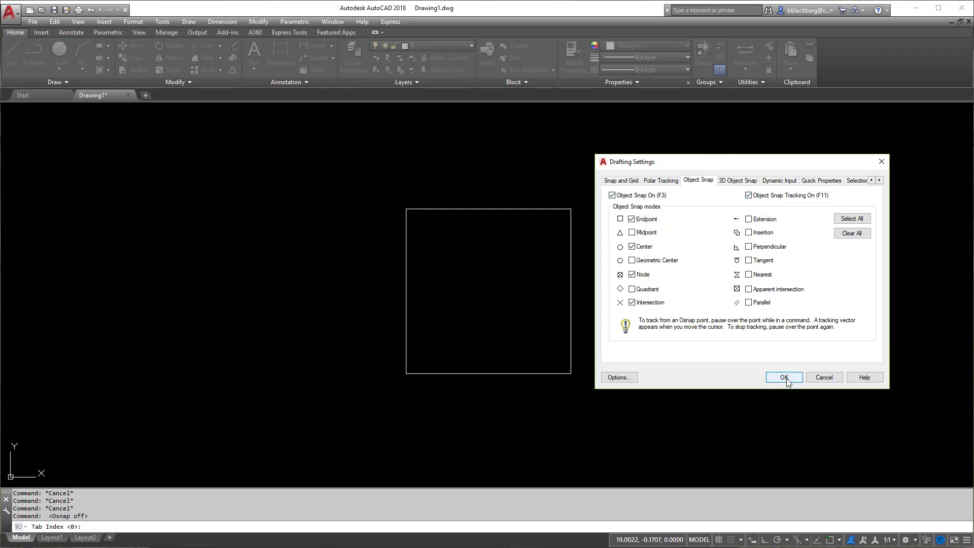
click(784, 377)
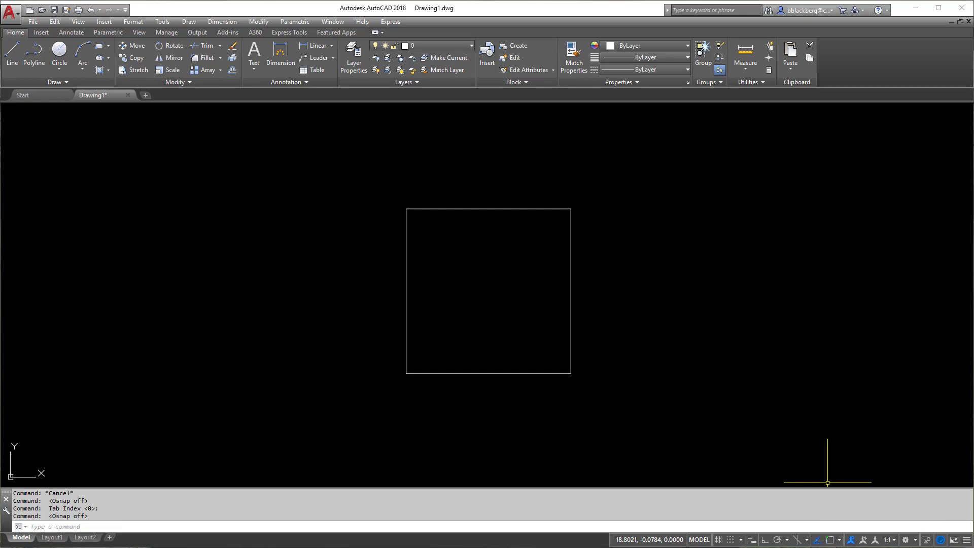
Turn OSNAP back on and start a line to show snap markers on the square
click(829, 538)
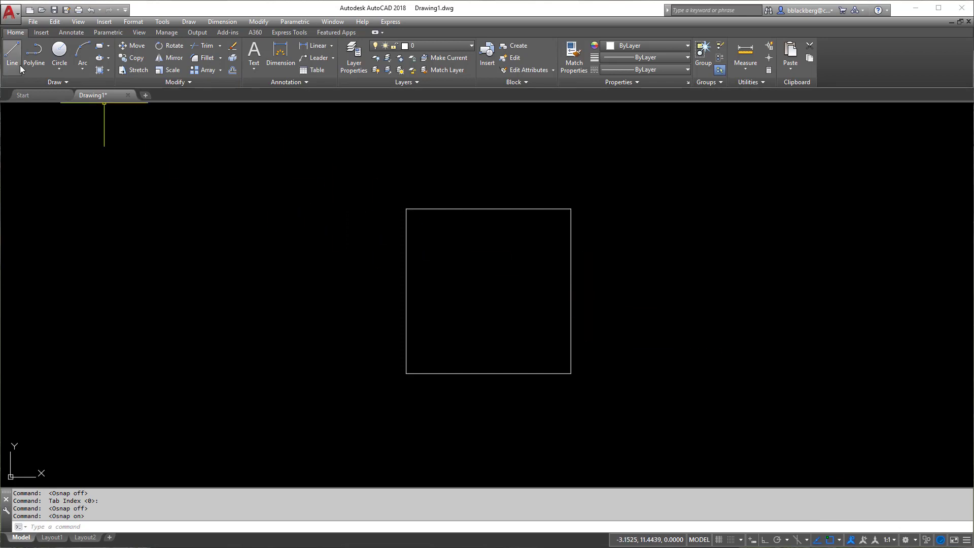
click(11, 50)
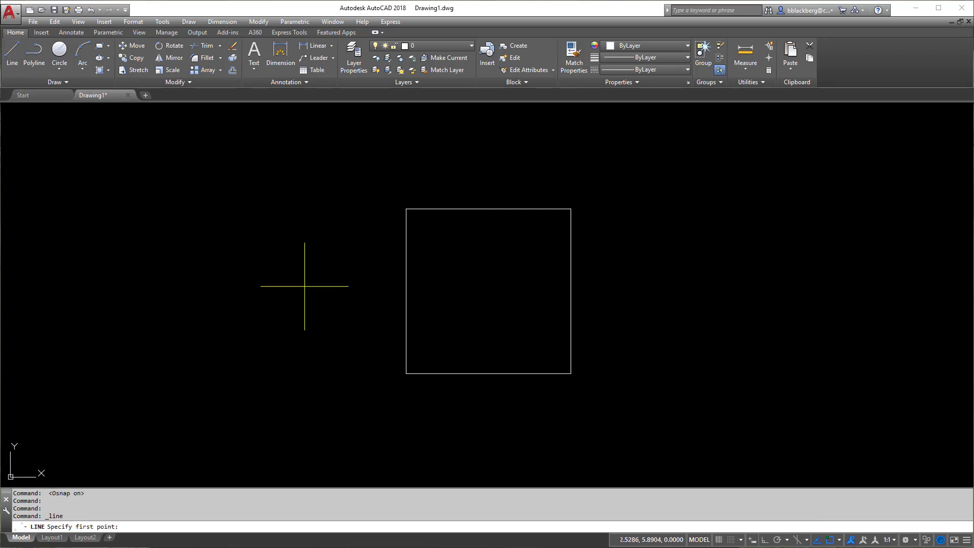
mouse_move(569, 209)
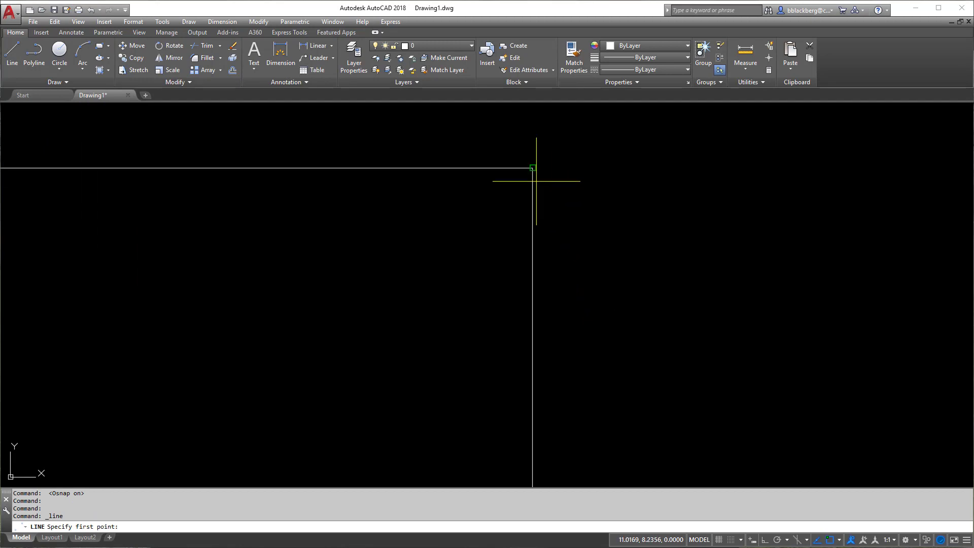
mouse_move(531, 169)
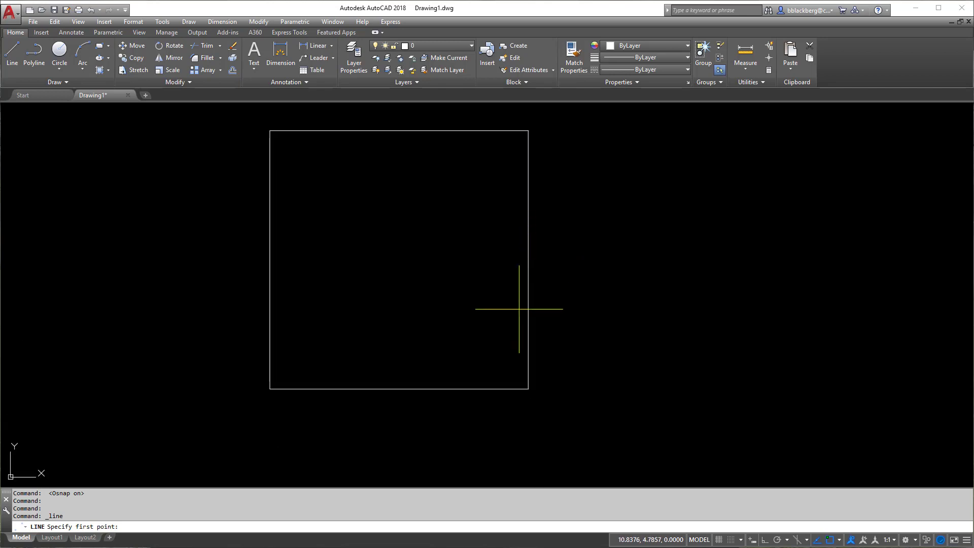
mouse_move(776, 469)
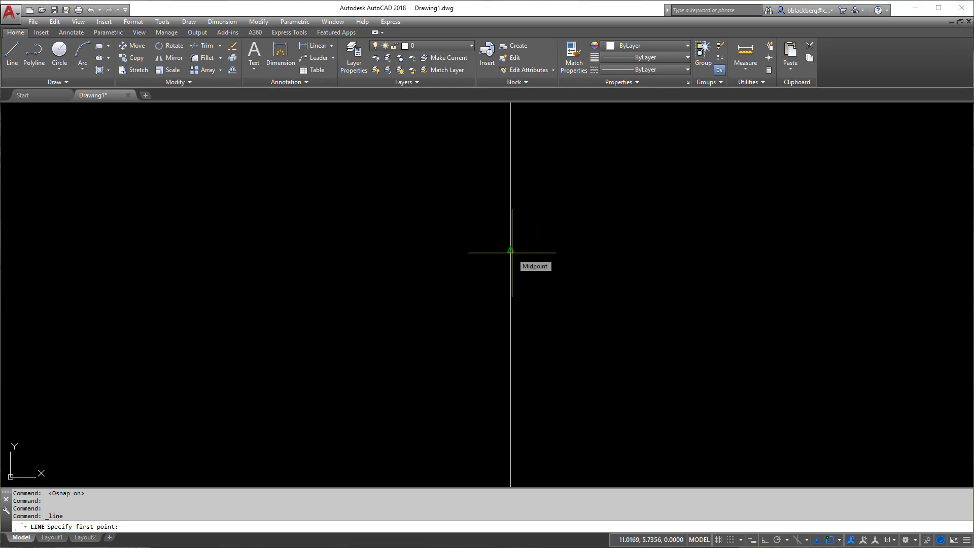
mouse_move(510, 254)
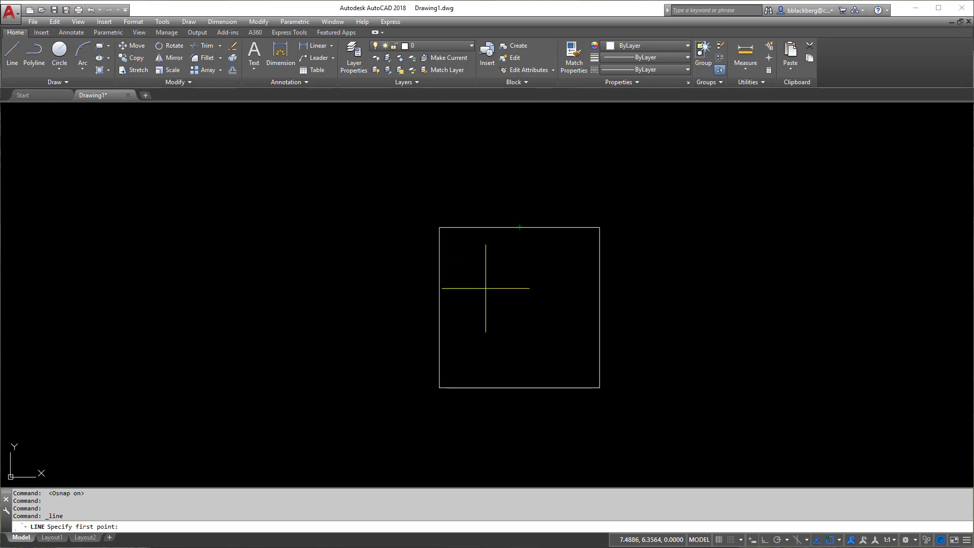
mouse_move(440, 226)
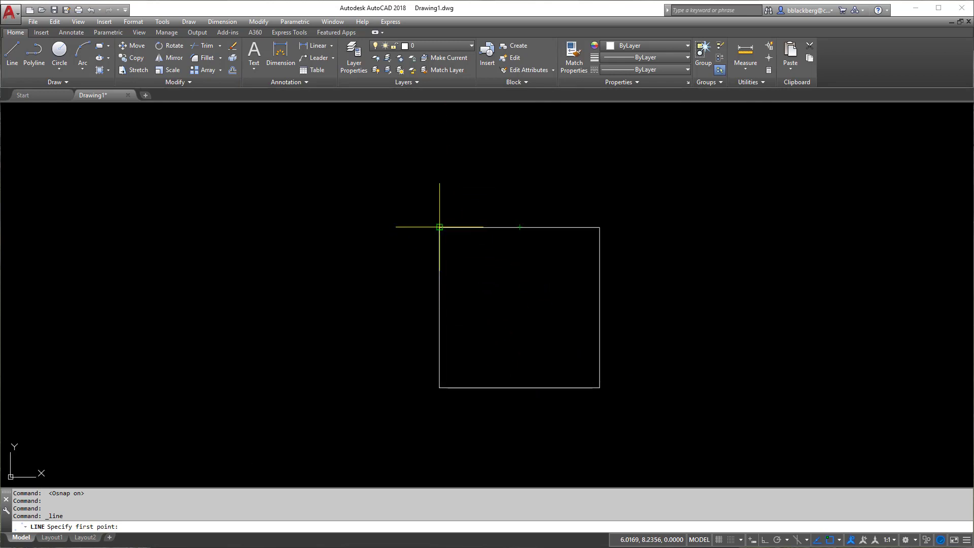
Draw a two-segment line from the square's corner upward and finish it
click(440, 228)
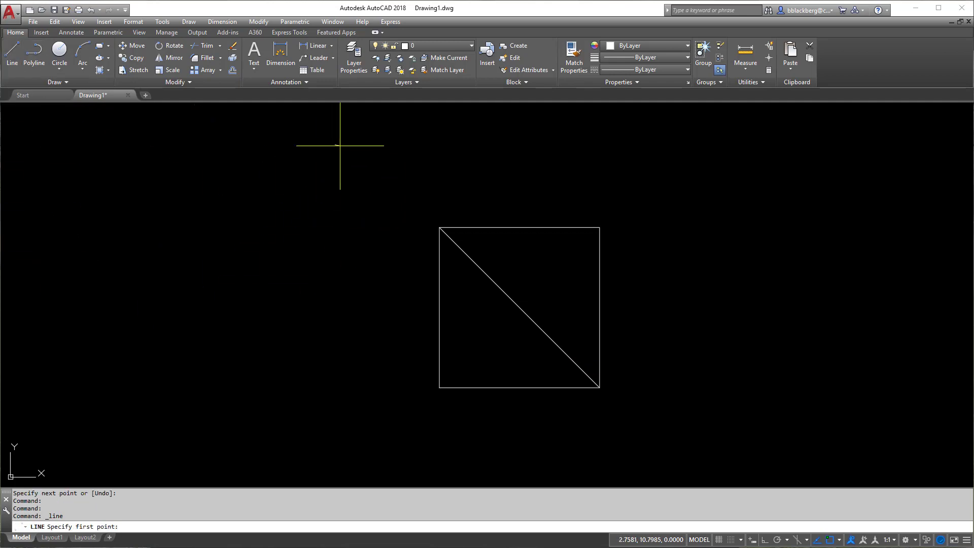
click(638, 172)
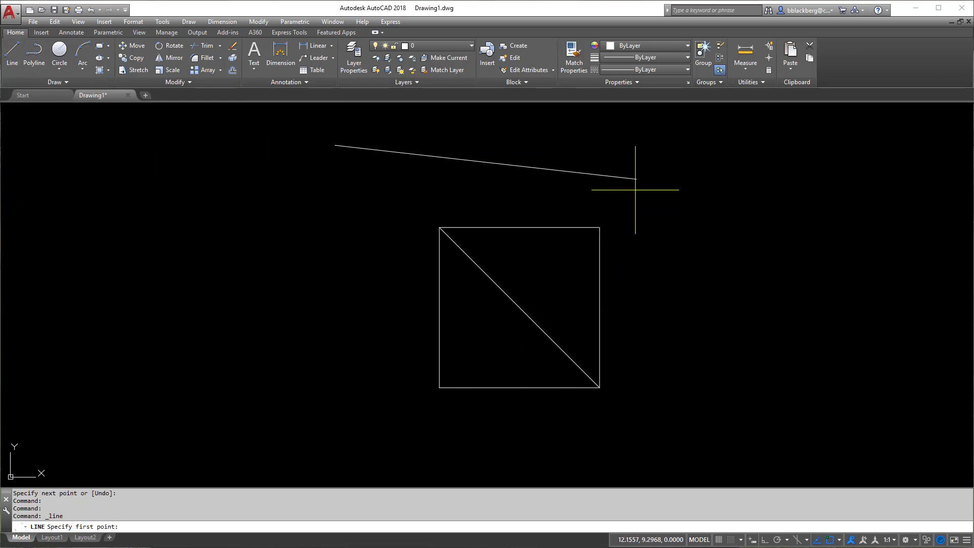
mouse_move(632, 183)
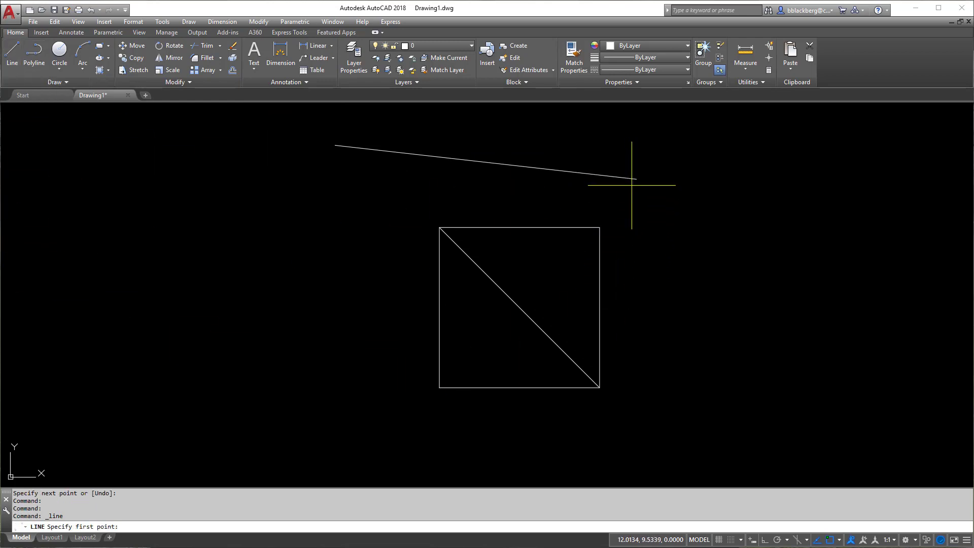
click(633, 182)
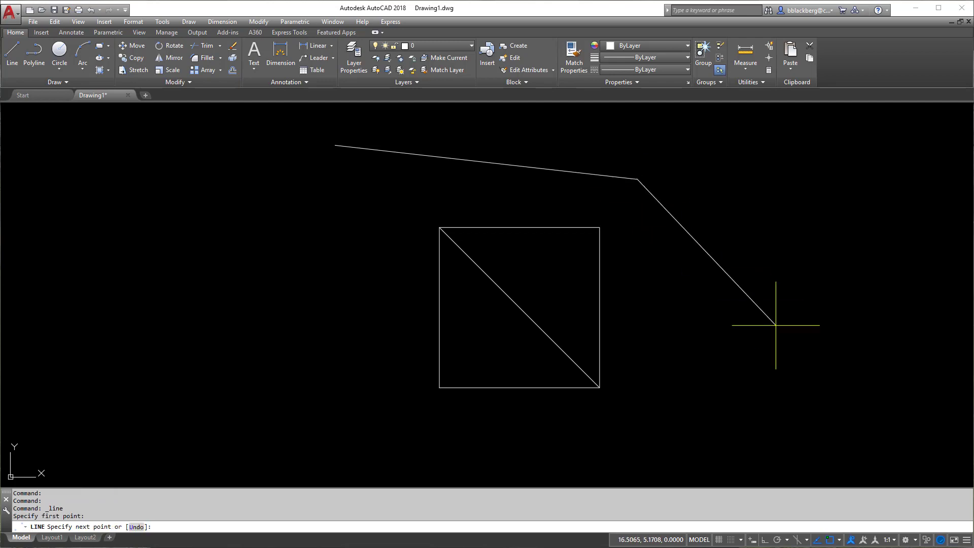
key(Escape)
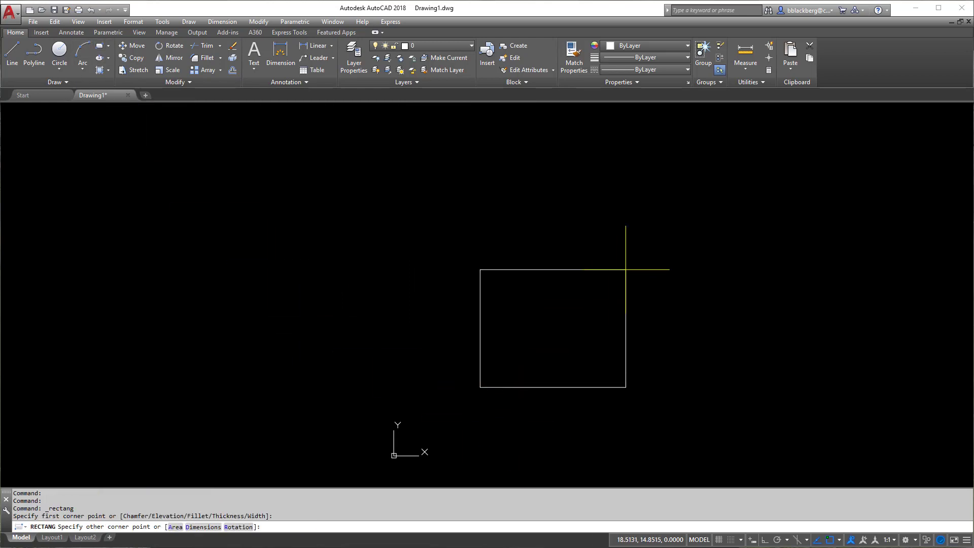
Size the new rectangle as a 5 by 5 square via Dimensions, then reopen and accept the snap settings
text(d)
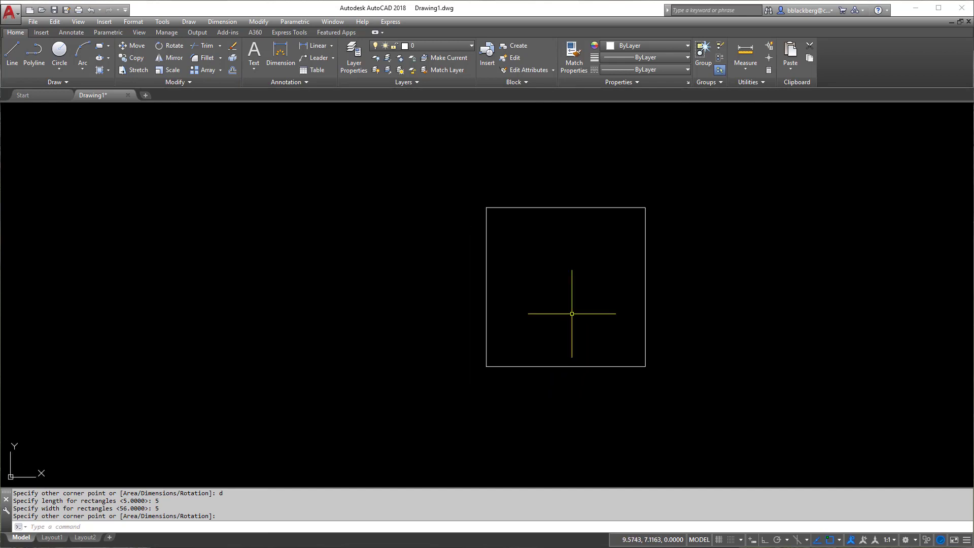
mouse_move(569, 313)
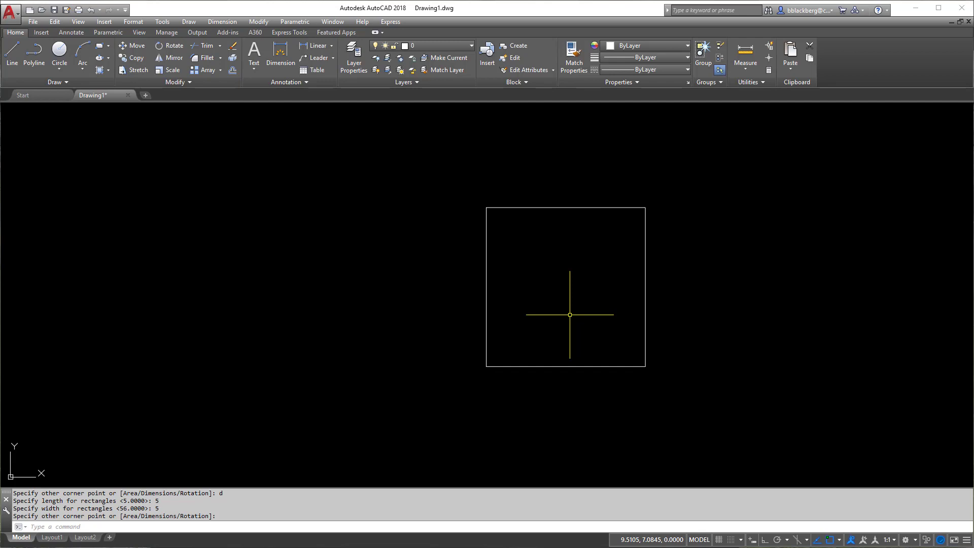
mouse_move(727, 484)
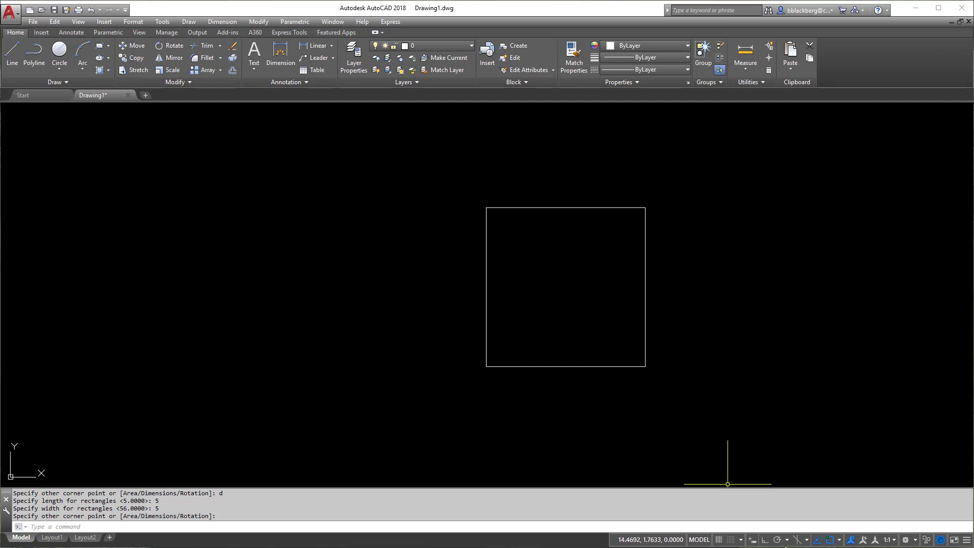
mouse_move(838, 540)
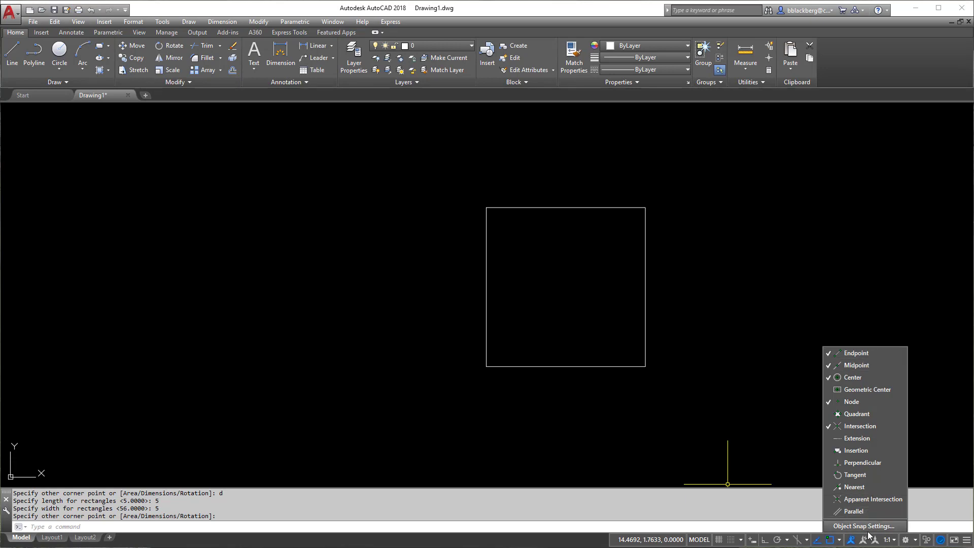
click(865, 526)
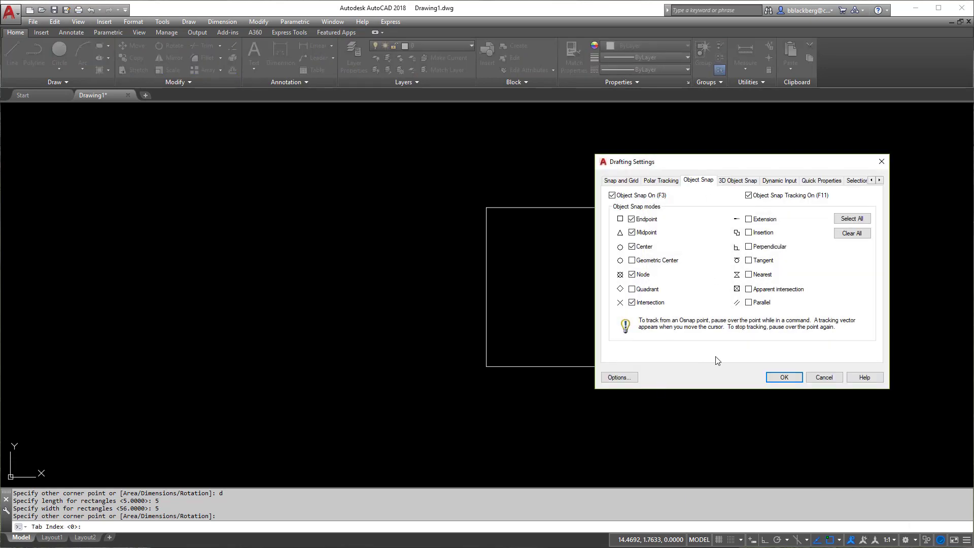
click(783, 377)
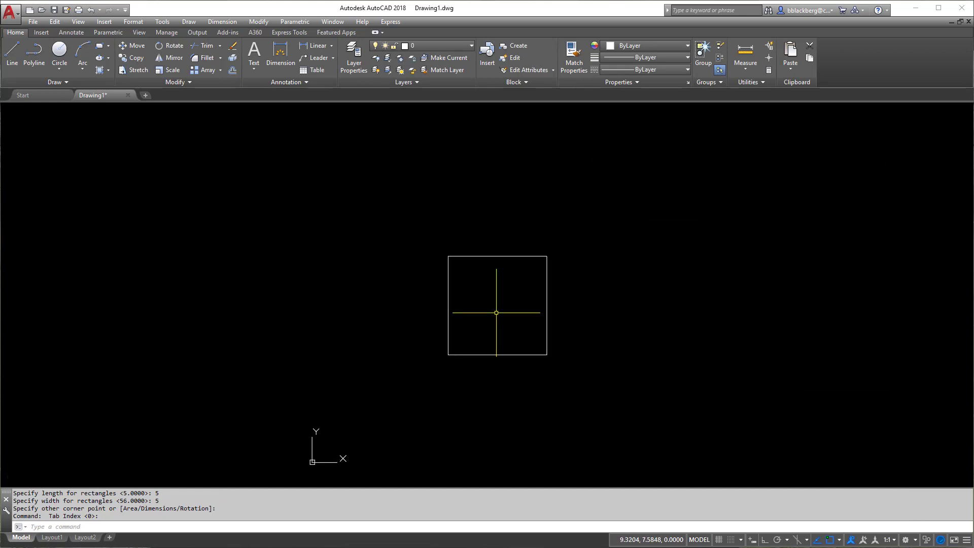
mouse_move(496, 314)
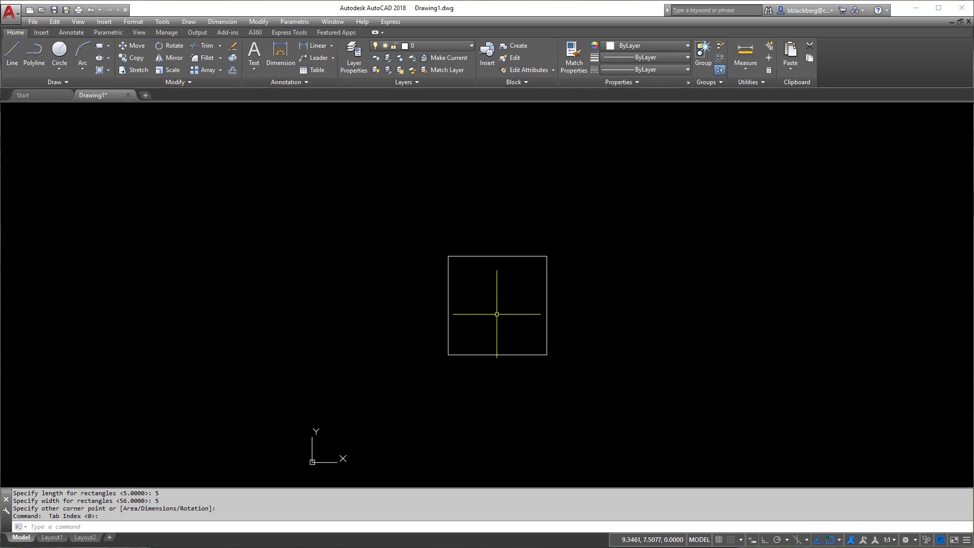
mouse_move(496, 314)
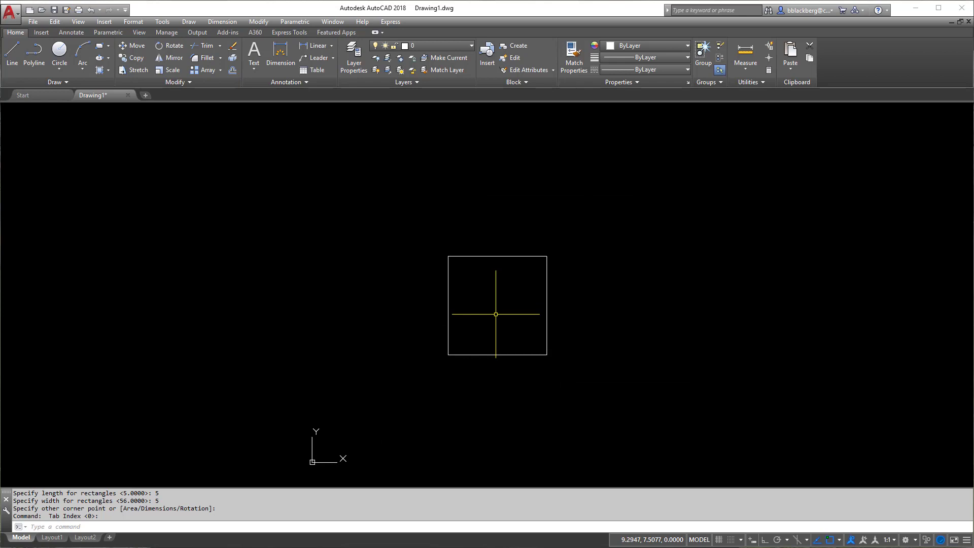
mouse_move(839, 124)
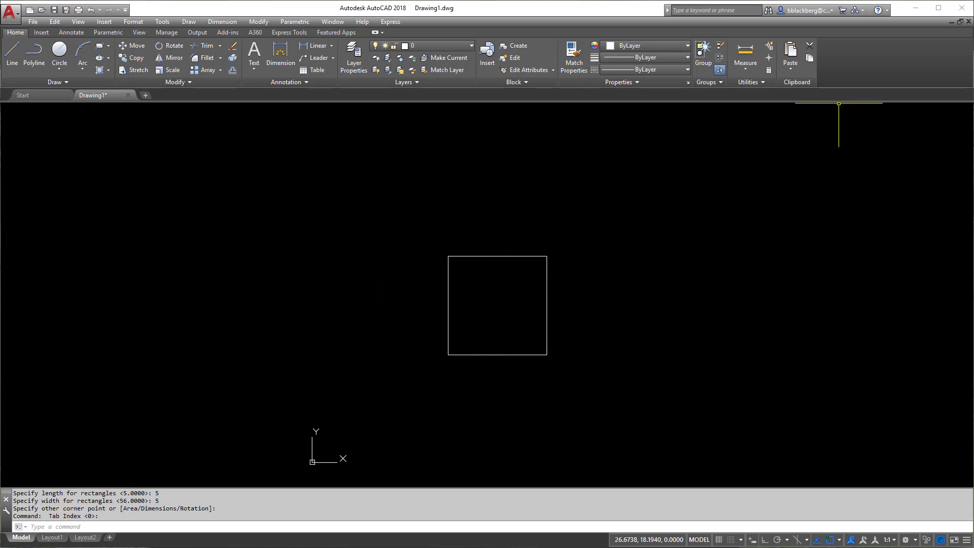
mouse_move(617, 378)
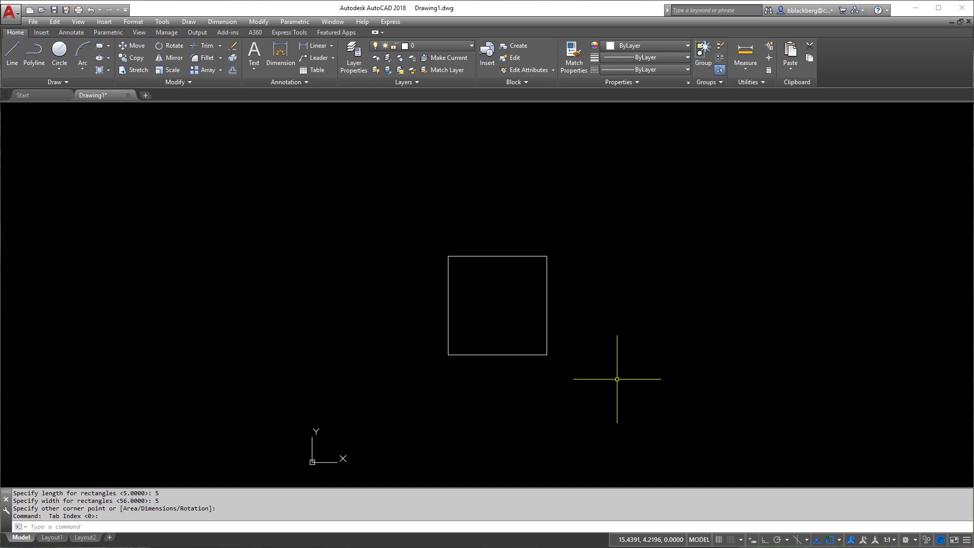
mouse_move(718, 483)
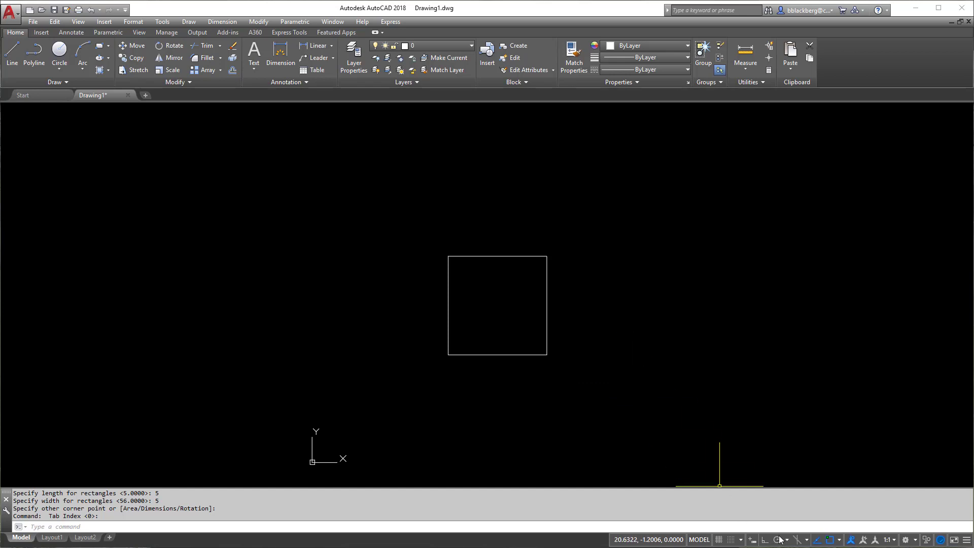
mouse_move(723, 484)
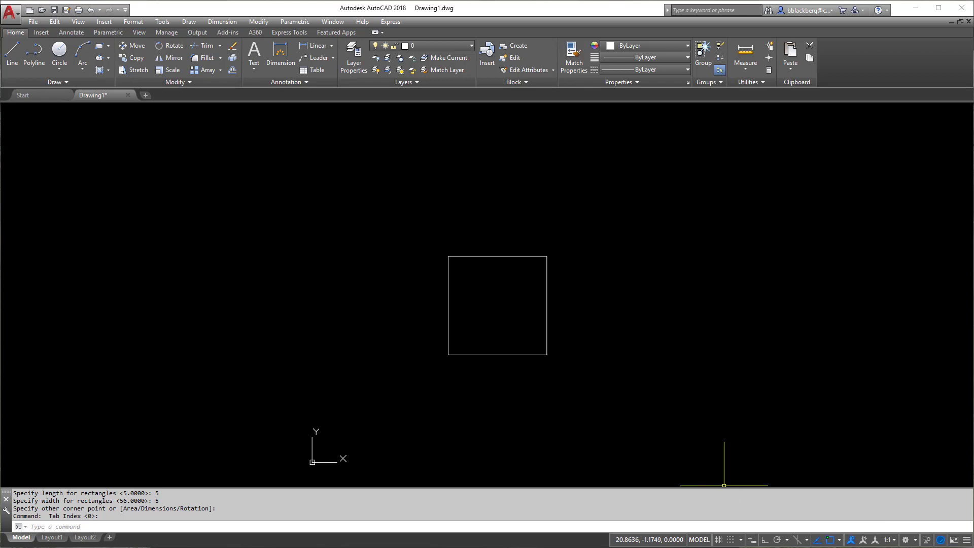
mouse_move(778, 538)
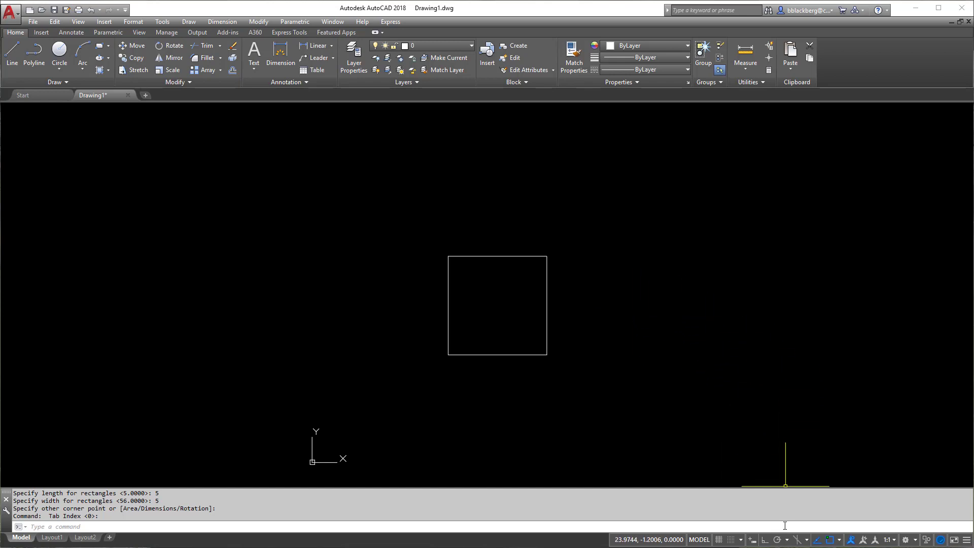
Bring up the Polar Tracking settings from the status-bar angle dropdown
click(801, 539)
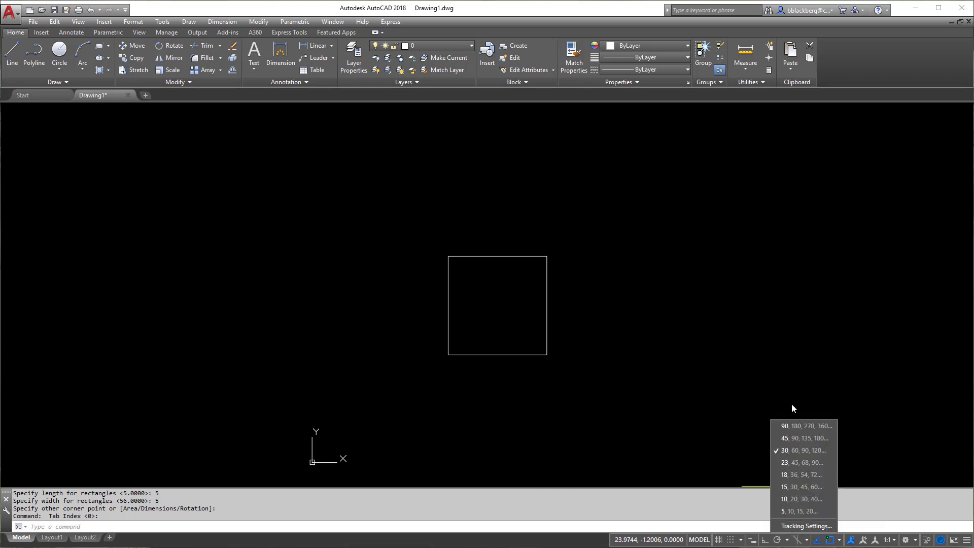
click(806, 527)
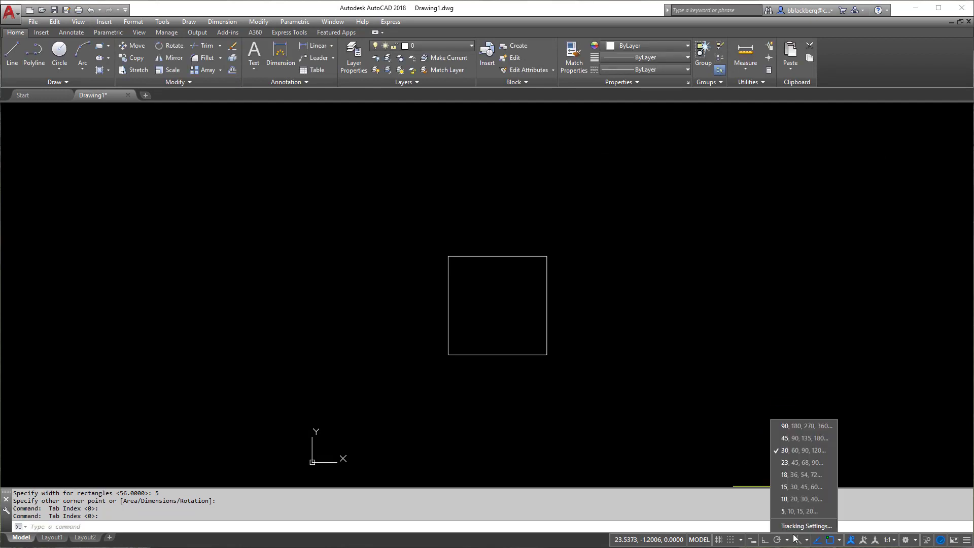
click(806, 526)
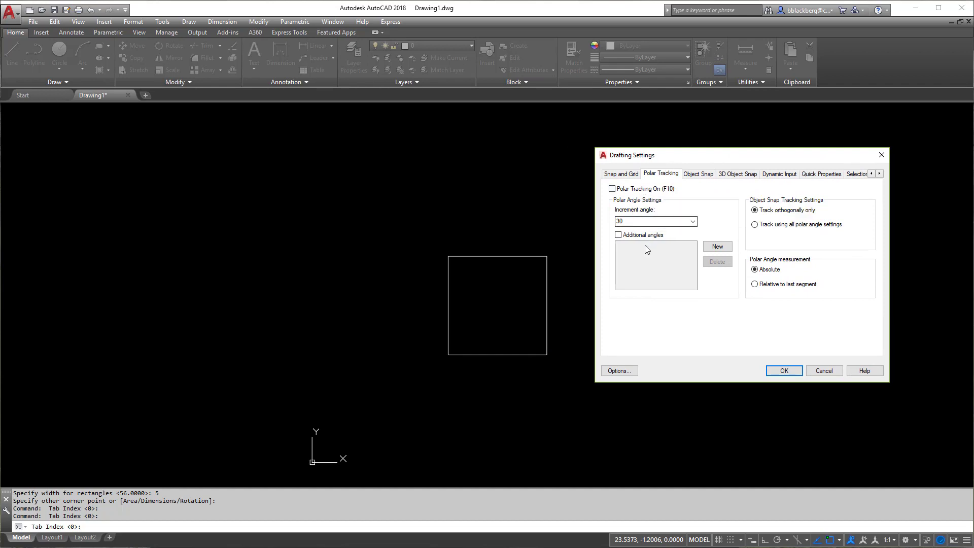
click(618, 234)
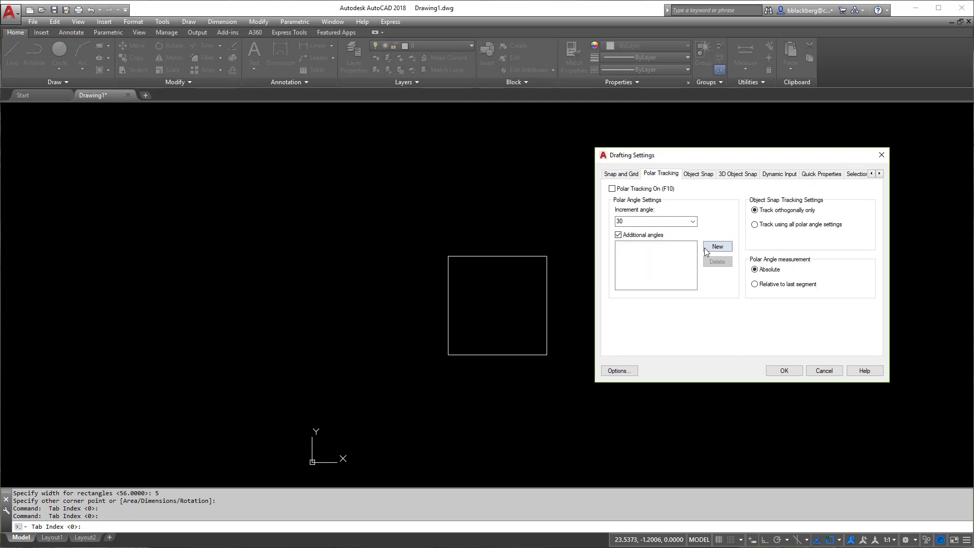
click(718, 246)
text(3)
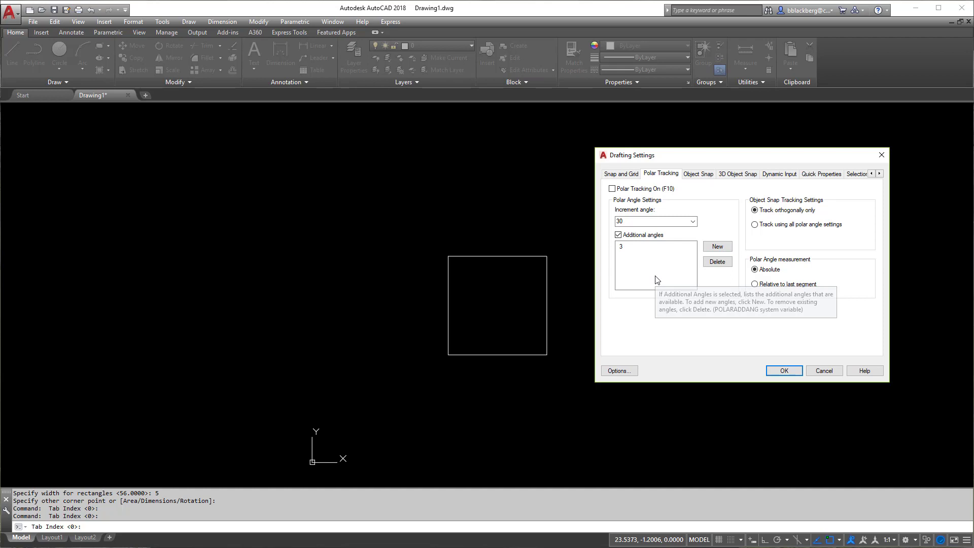
mouse_move(637, 247)
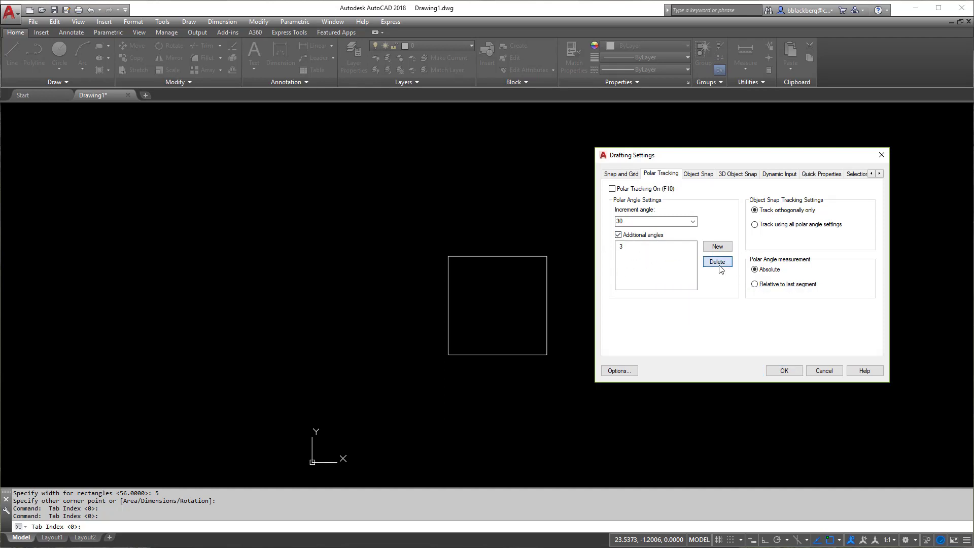
click(717, 262)
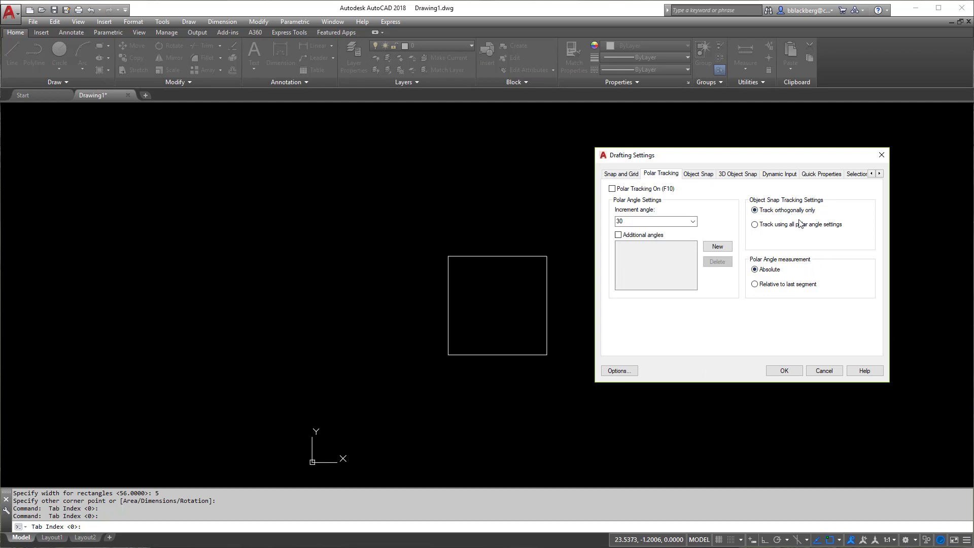
mouse_move(807, 272)
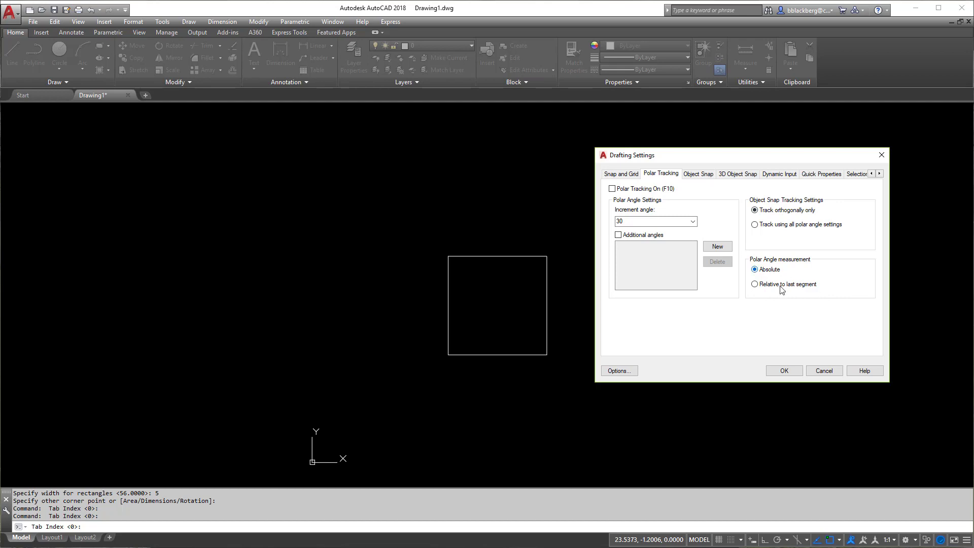
mouse_move(780, 289)
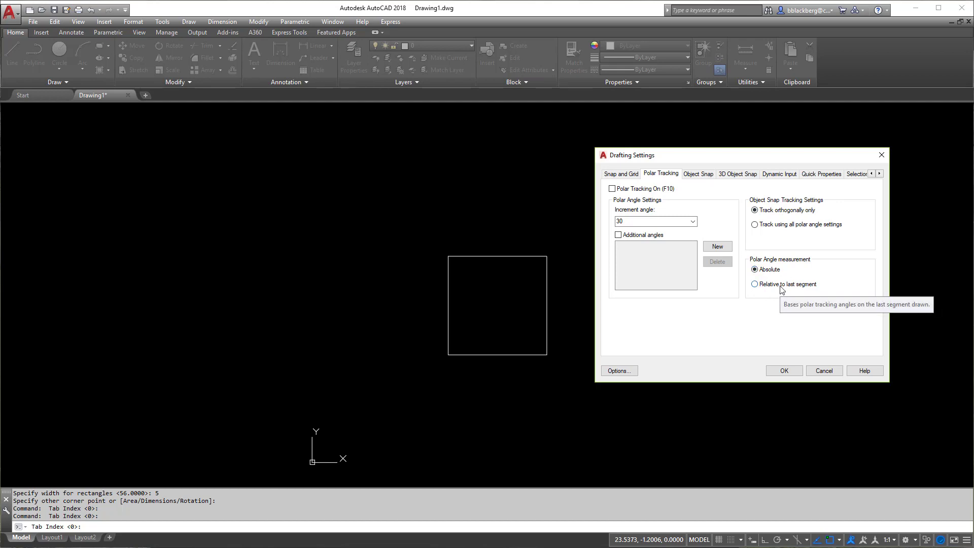
click(754, 284)
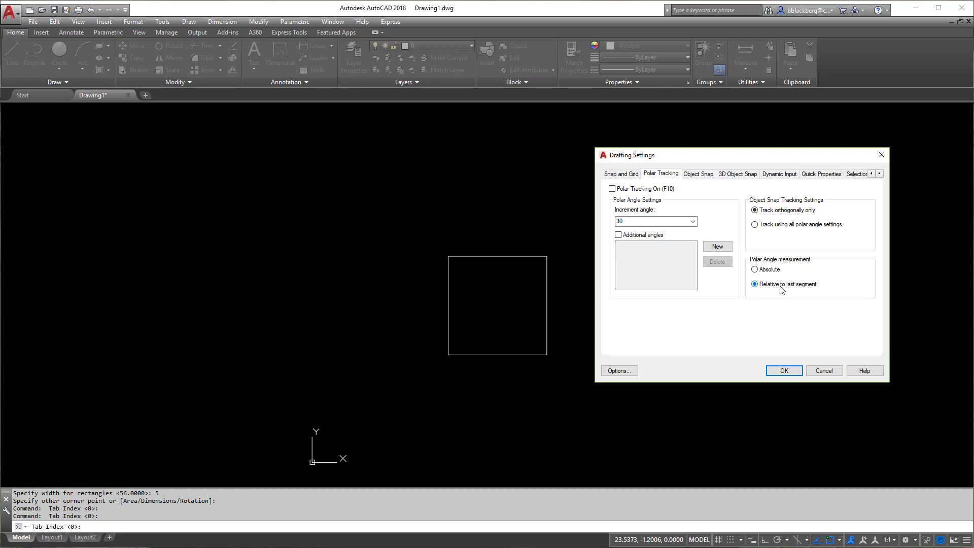
mouse_move(776, 284)
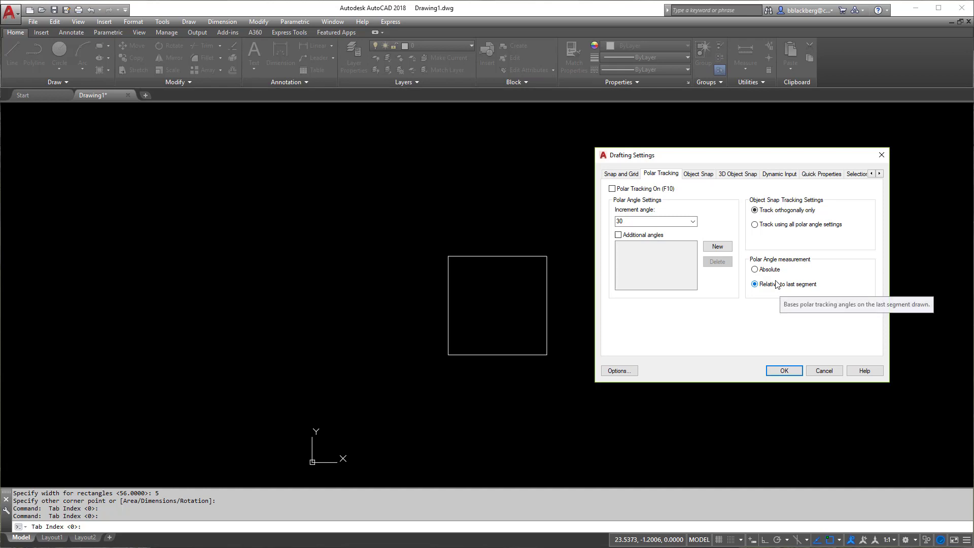
click(754, 269)
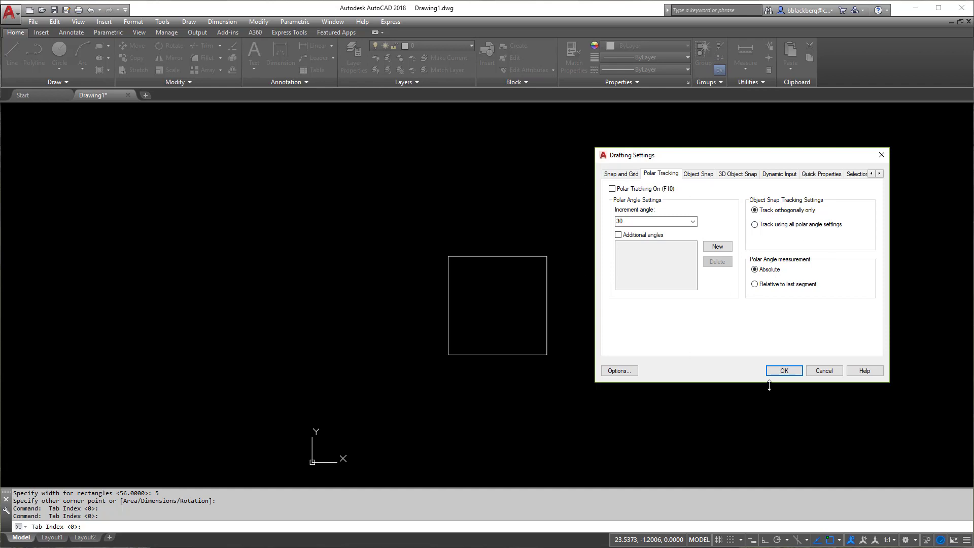
mouse_move(637, 187)
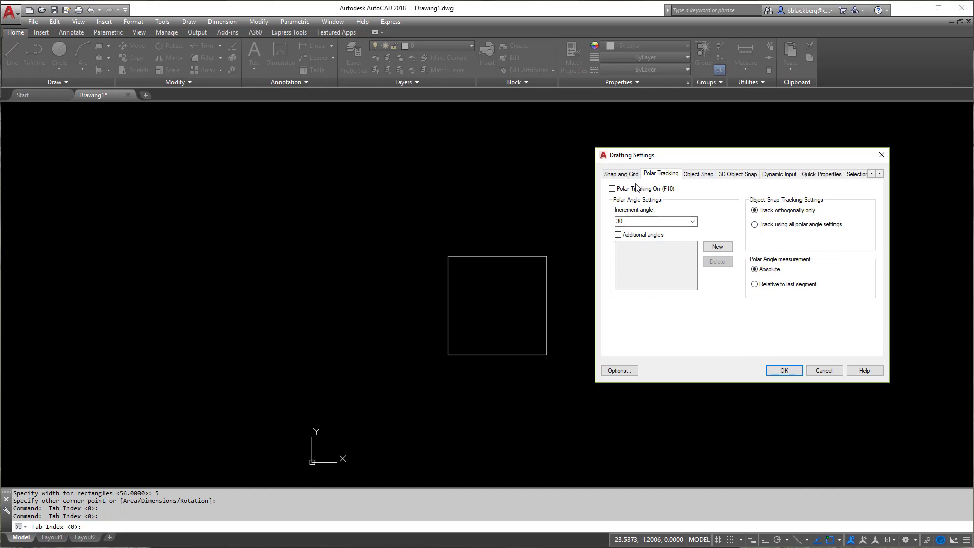
Browse the Drafting Settings tabs, then turn Polar Tracking on at 30 degrees and confirm
click(620, 173)
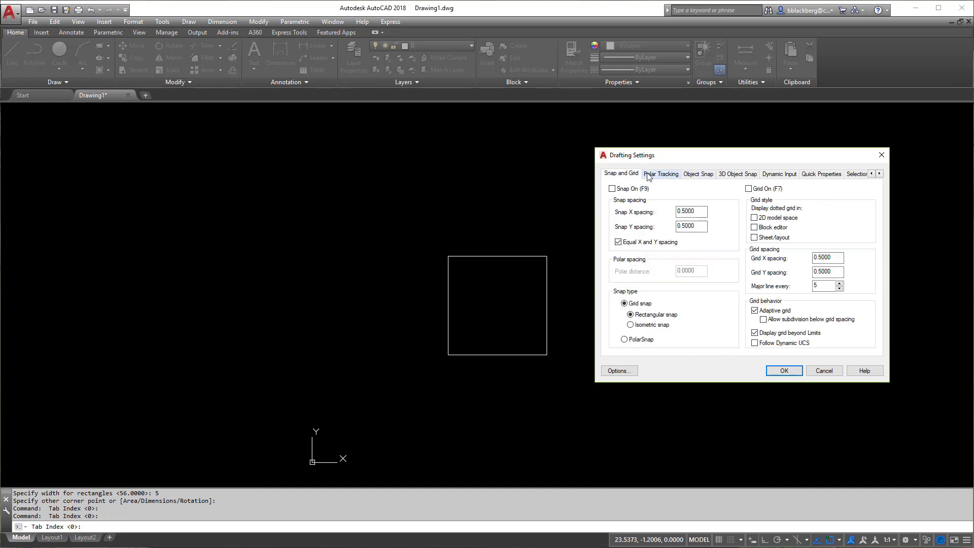
click(736, 173)
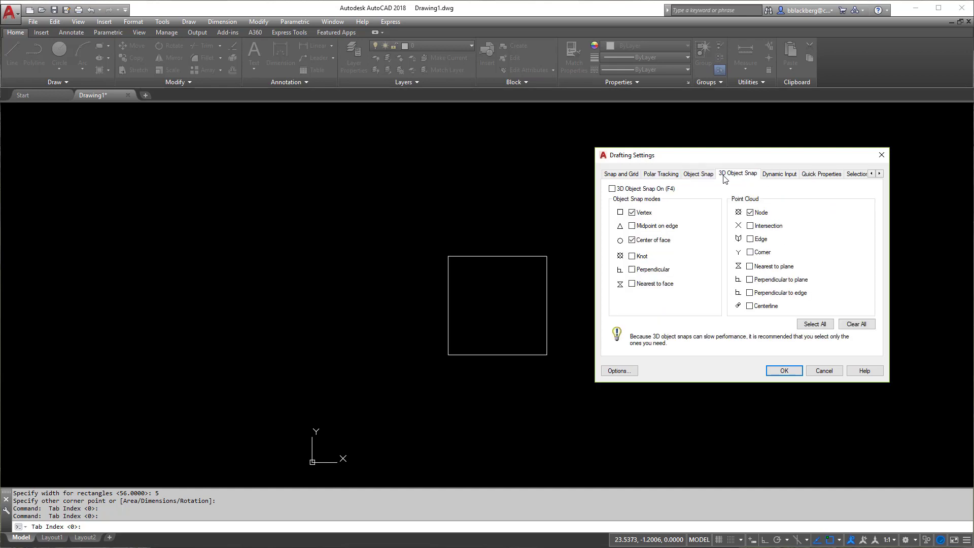
click(698, 174)
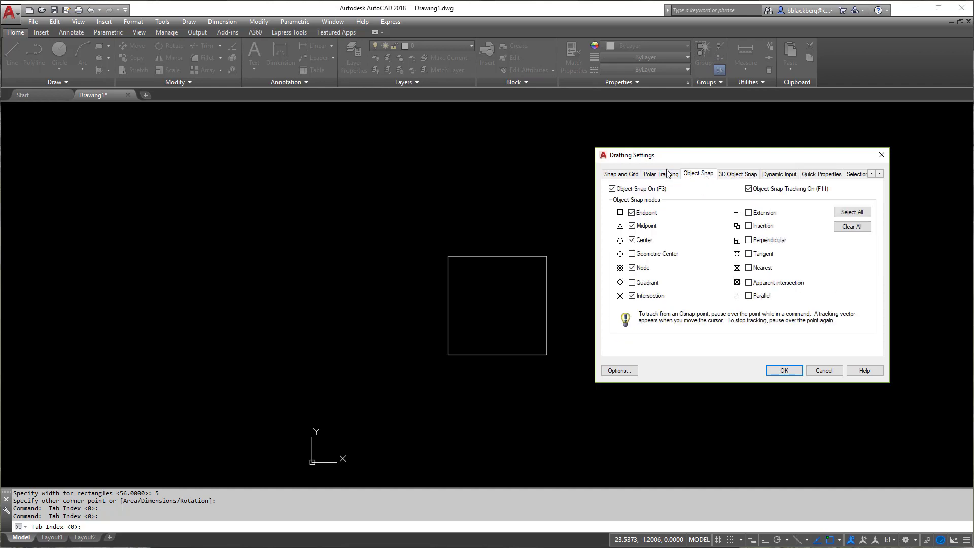
click(660, 173)
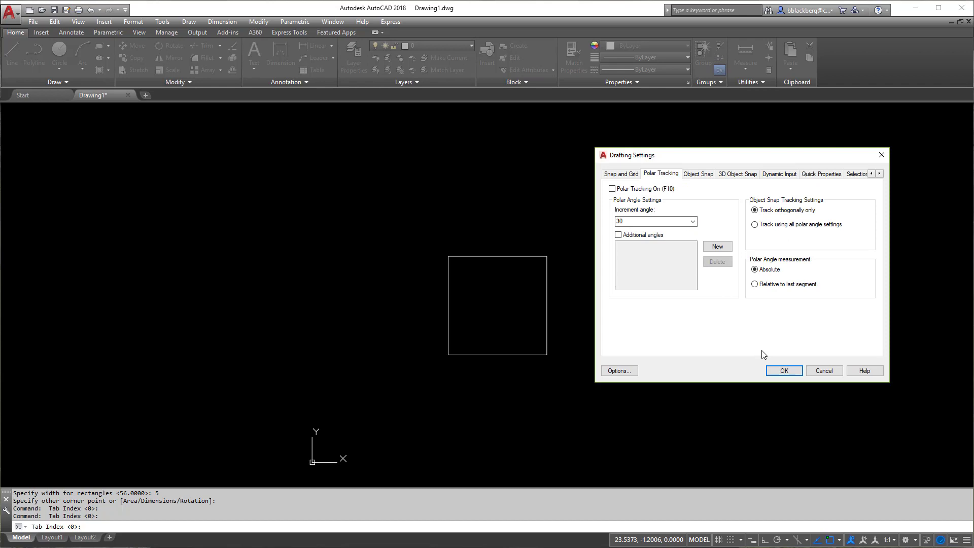
mouse_move(701, 266)
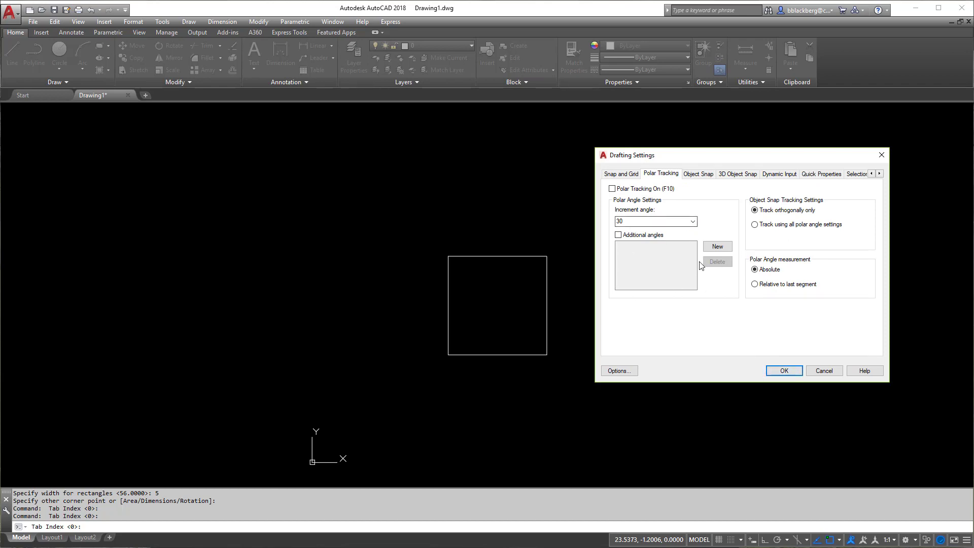
click(612, 188)
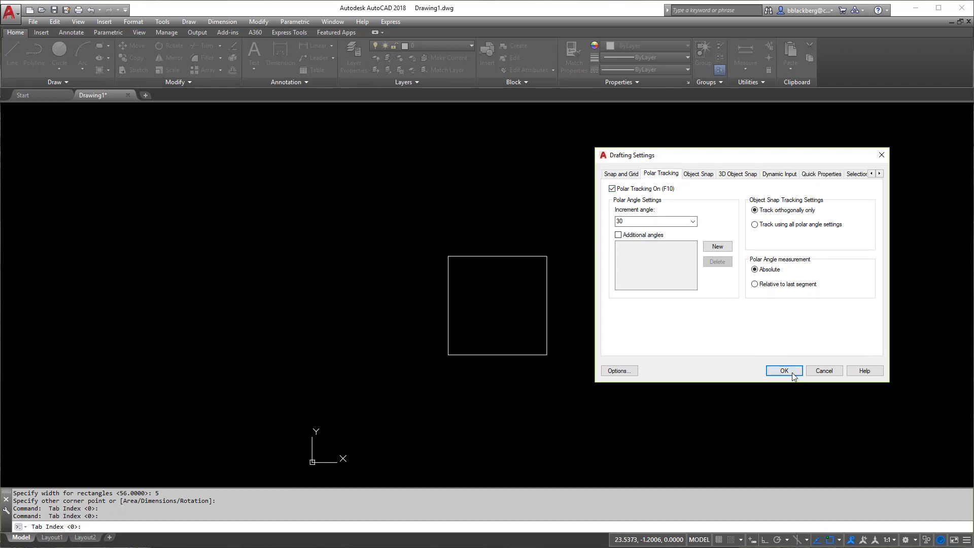
click(782, 372)
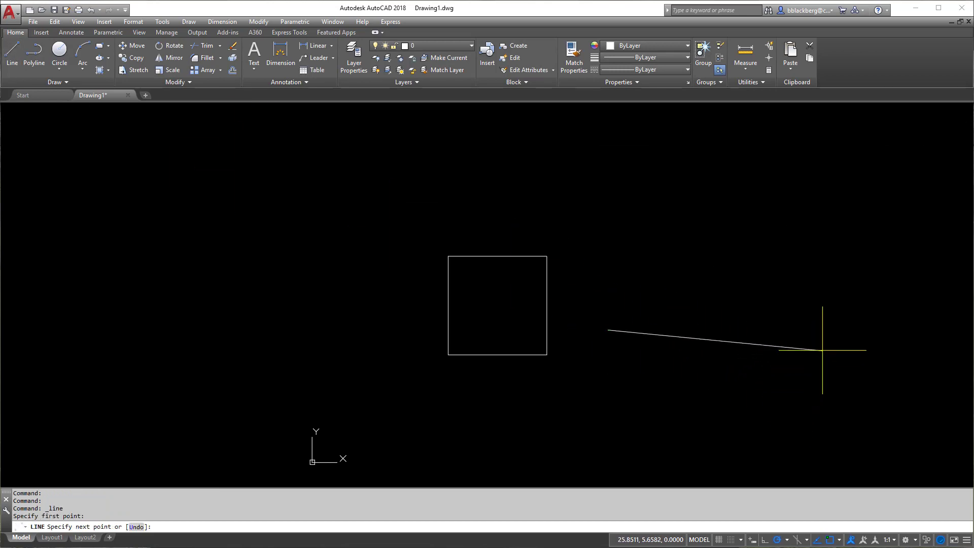
mouse_move(781, 231)
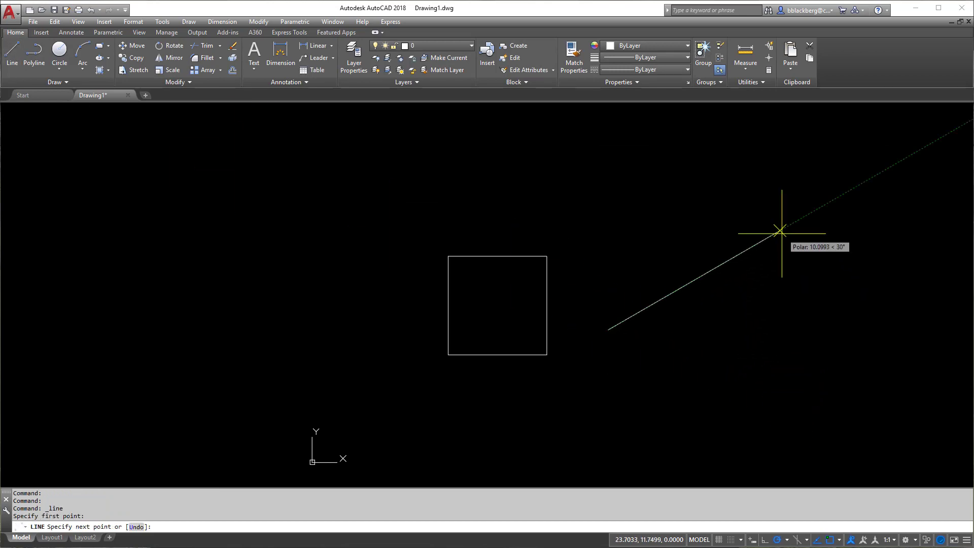
mouse_move(702, 206)
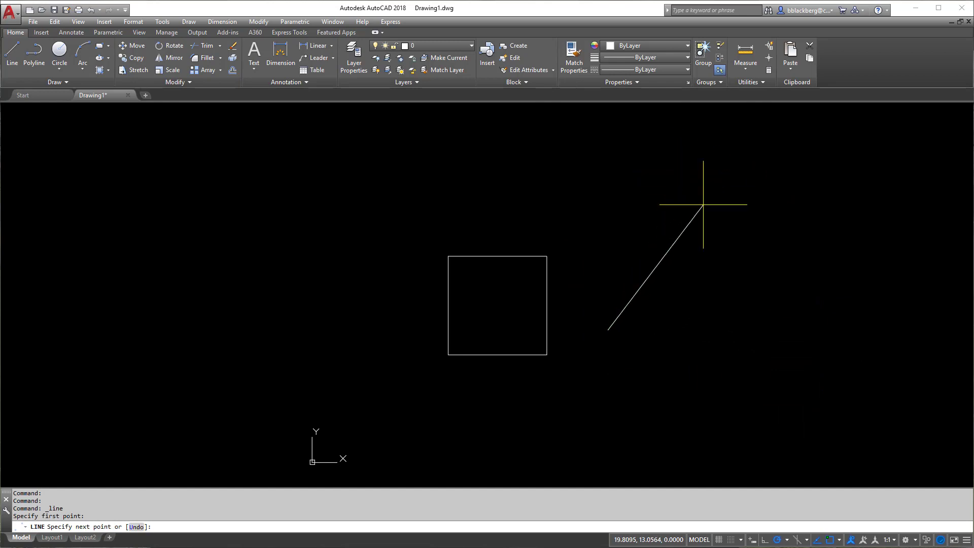
mouse_move(607, 175)
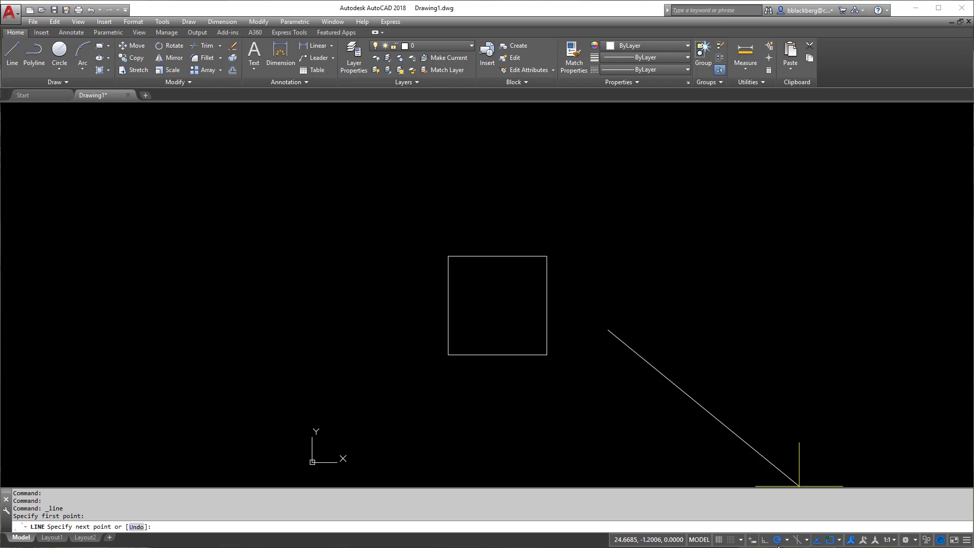
Switch the polar tracking increment to 23 degrees and cancel the trial line
click(804, 539)
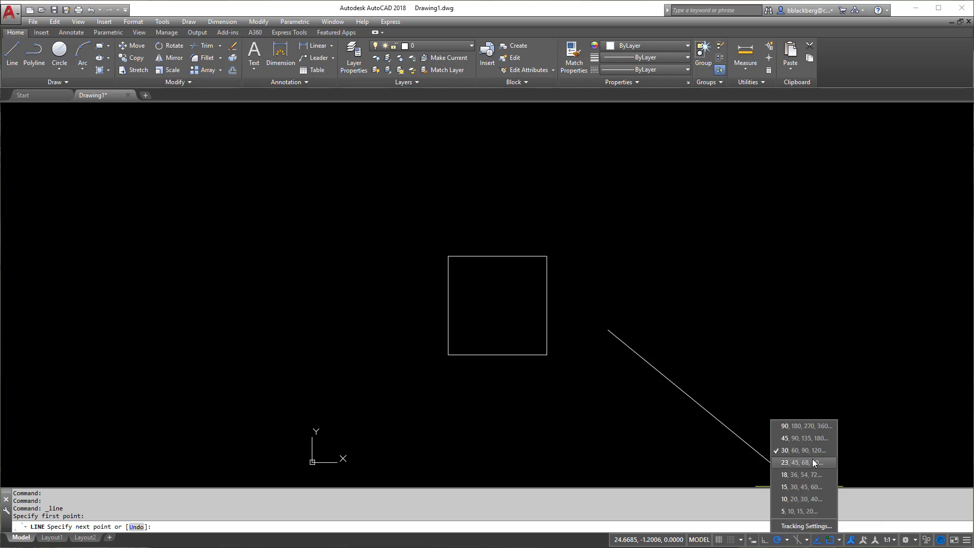
click(800, 463)
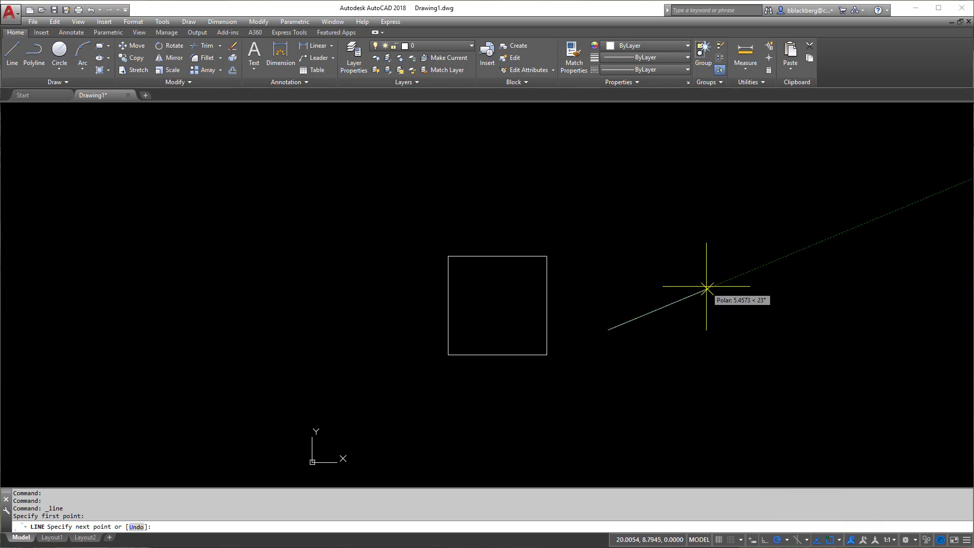
mouse_move(682, 254)
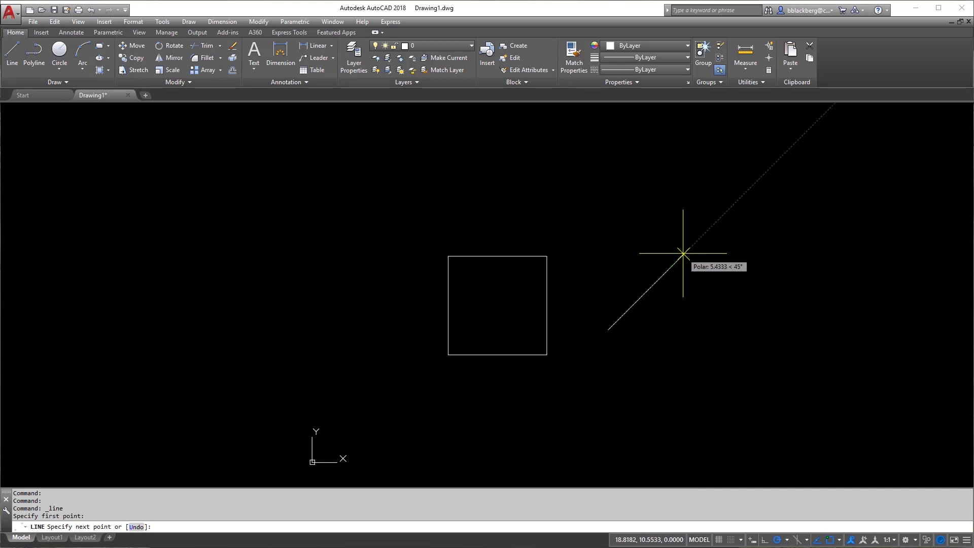
mouse_move(648, 233)
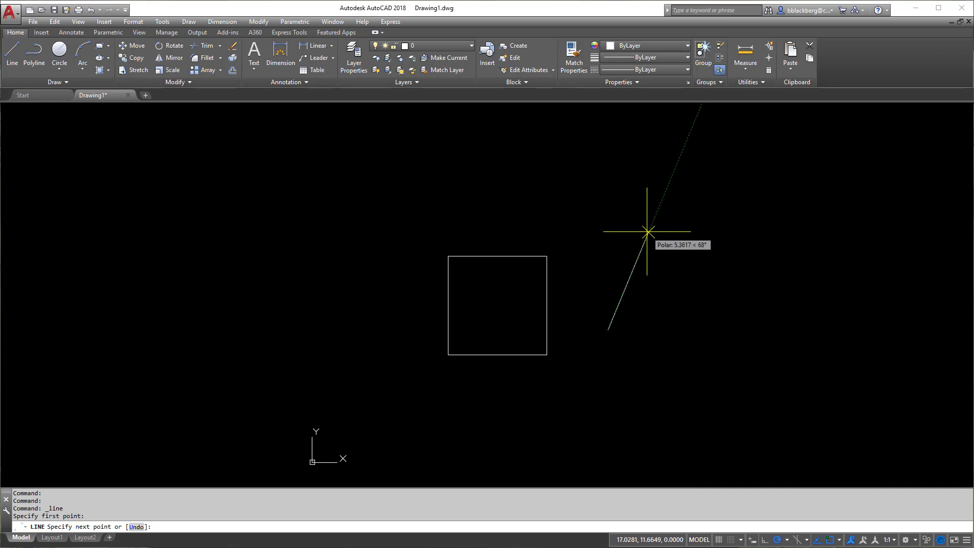
key(Escape)
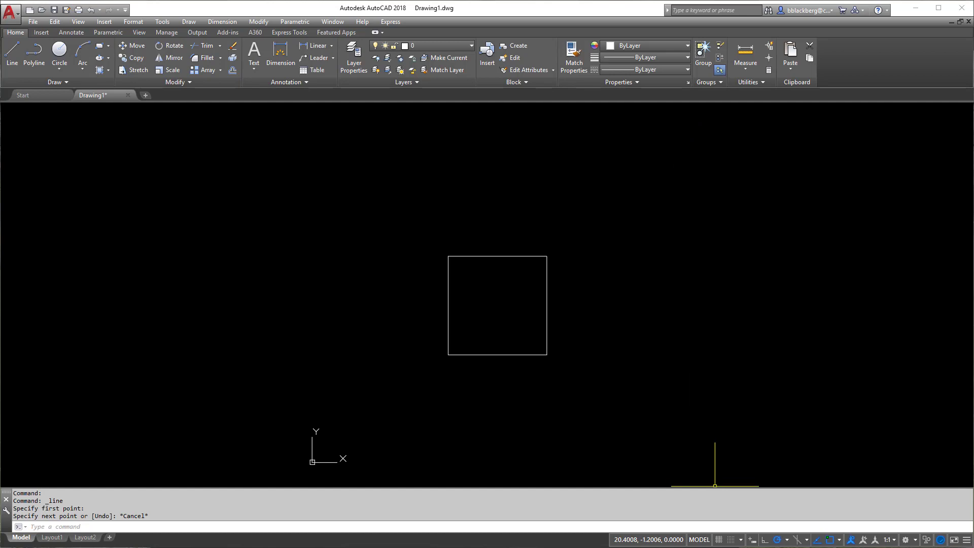
mouse_move(778, 539)
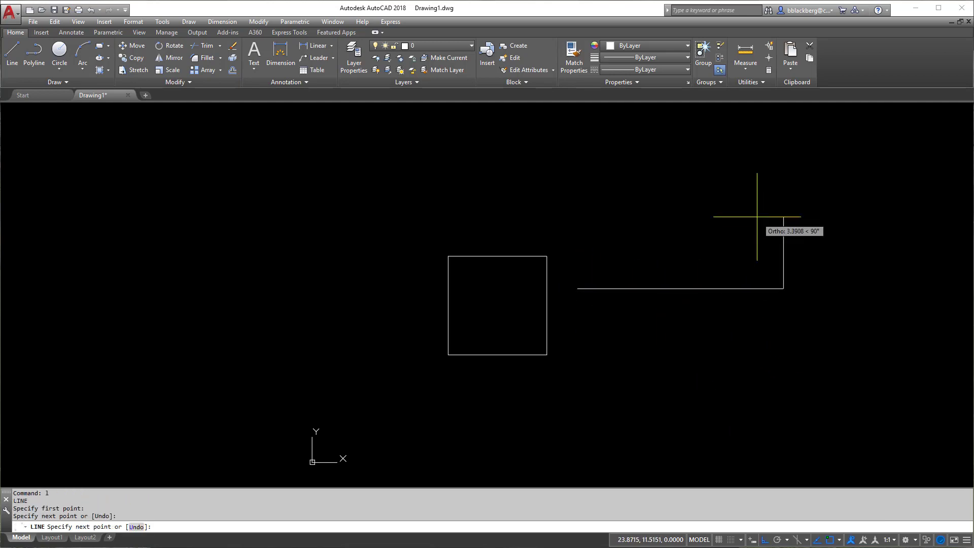
Draw right-angled practice lines with Ortho, then erase them leaving only the square
click(784, 289)
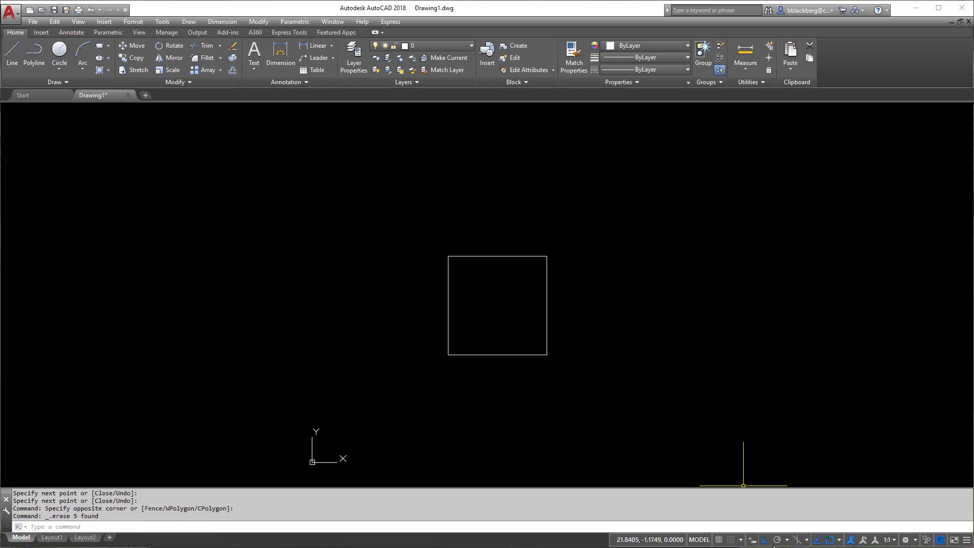
mouse_move(752, 539)
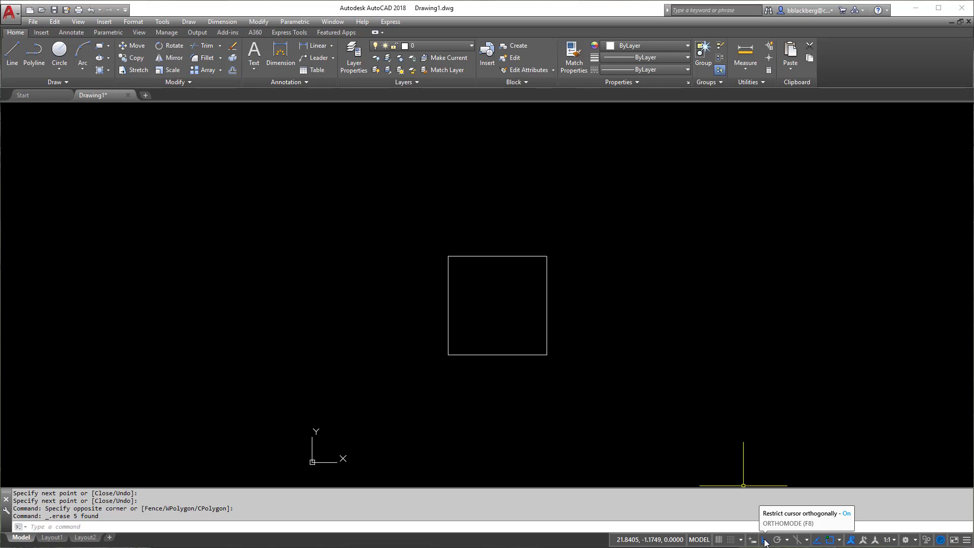
mouse_move(765, 539)
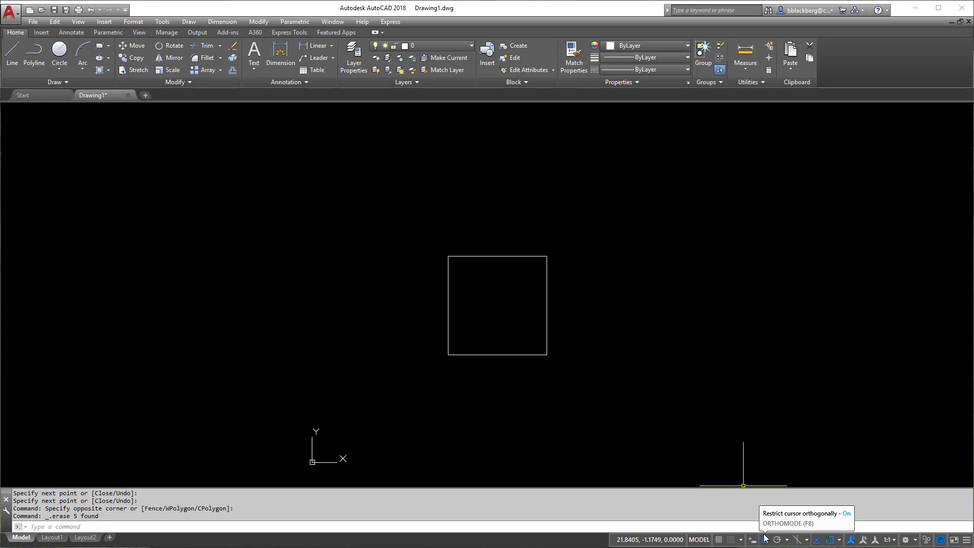
mouse_move(845, 539)
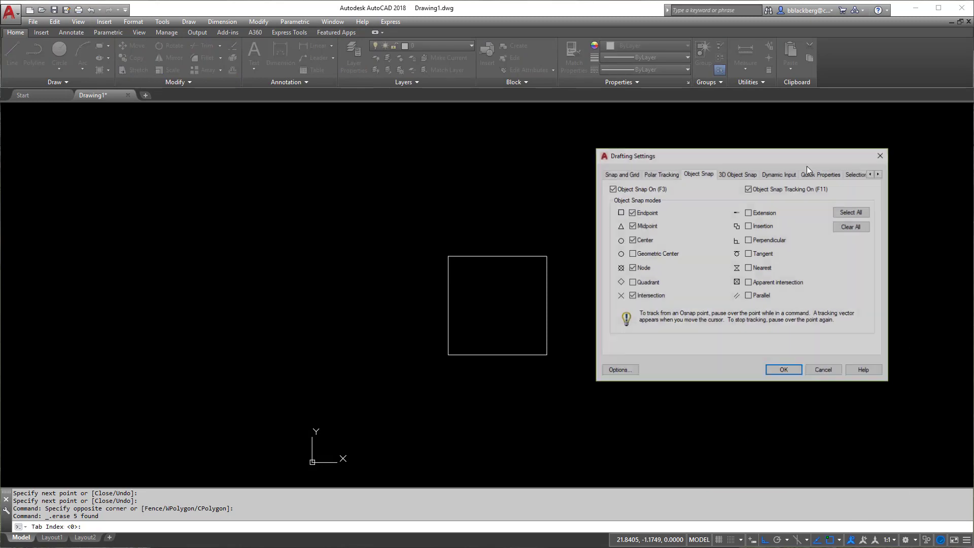
mouse_move(800, 189)
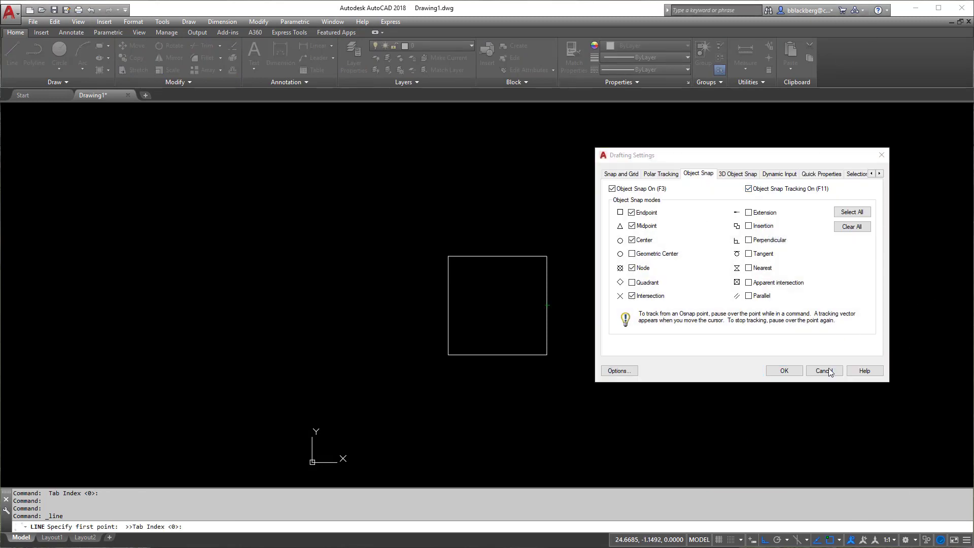
mouse_move(801, 355)
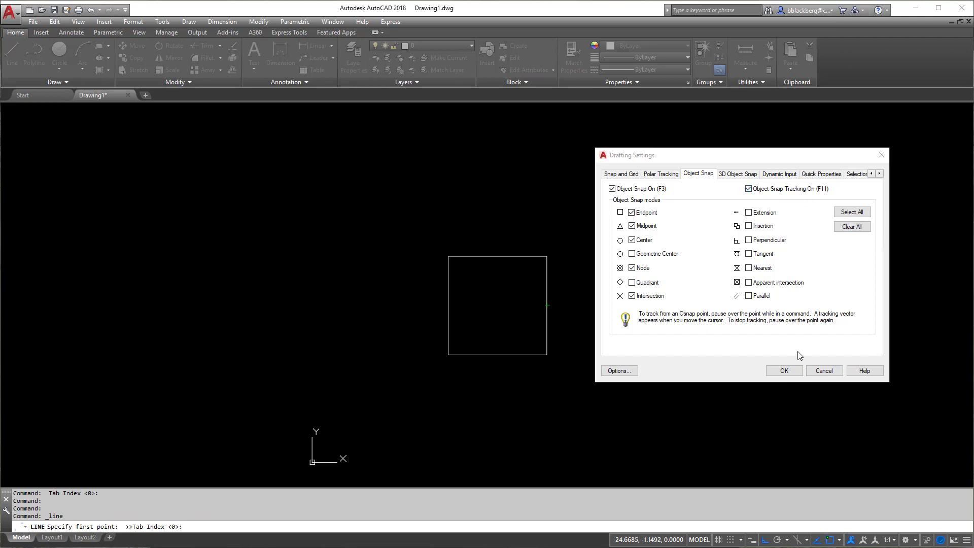
Confirm Object Snap and Object Snap Tracking on with Midpoint checked, returning to the Line command
click(783, 370)
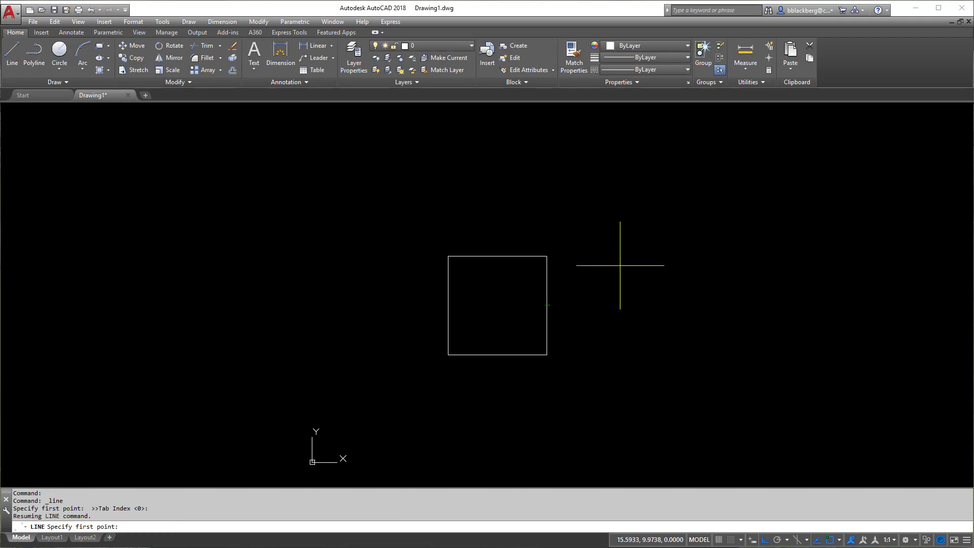
mouse_move(556, 297)
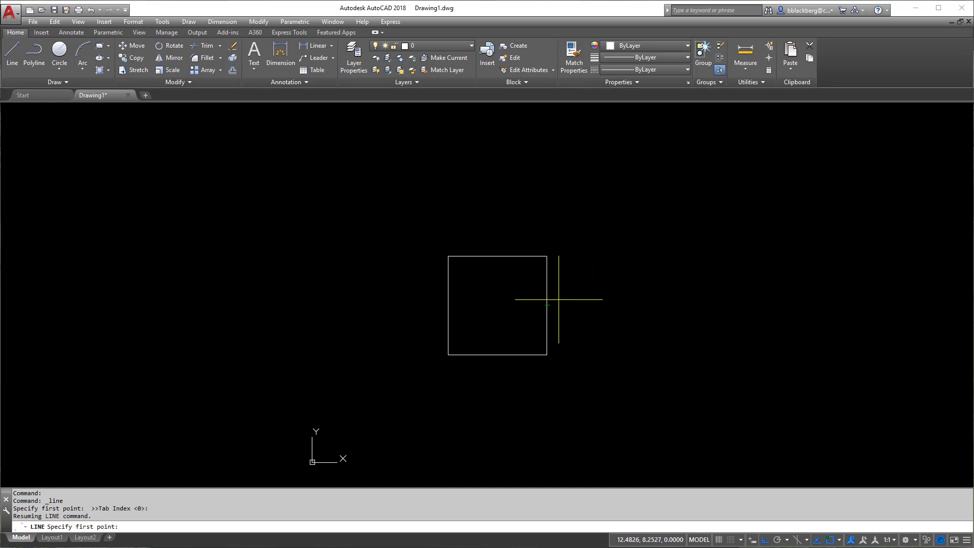
mouse_move(547, 305)
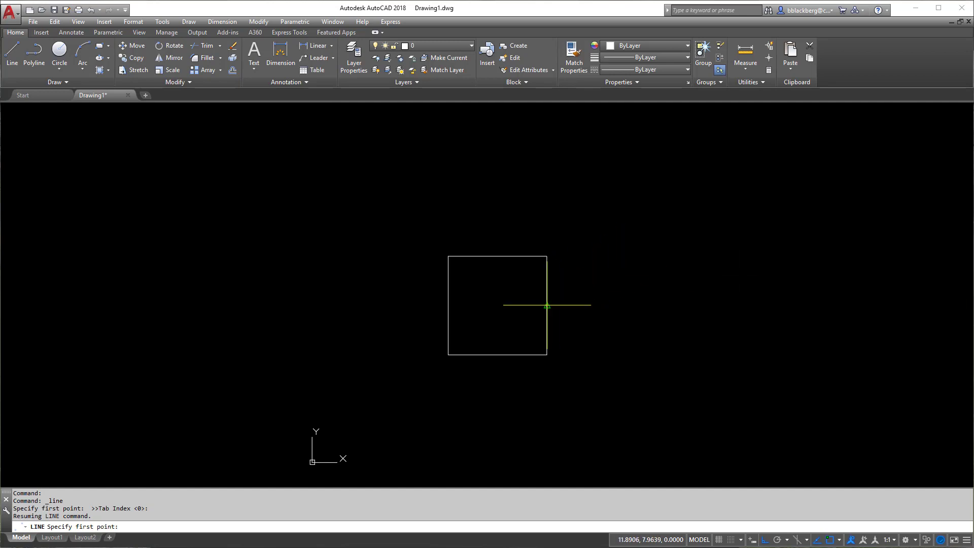
mouse_move(565, 305)
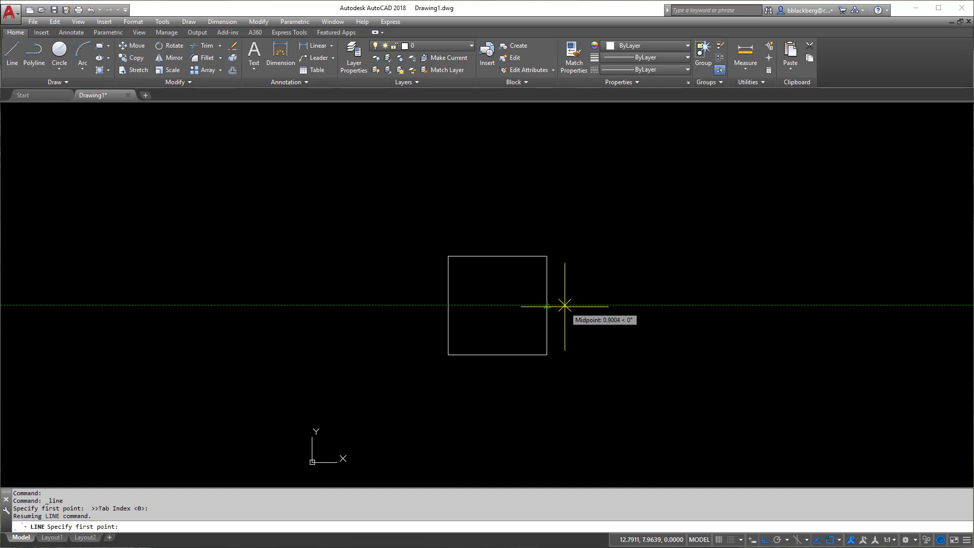
mouse_move(632, 305)
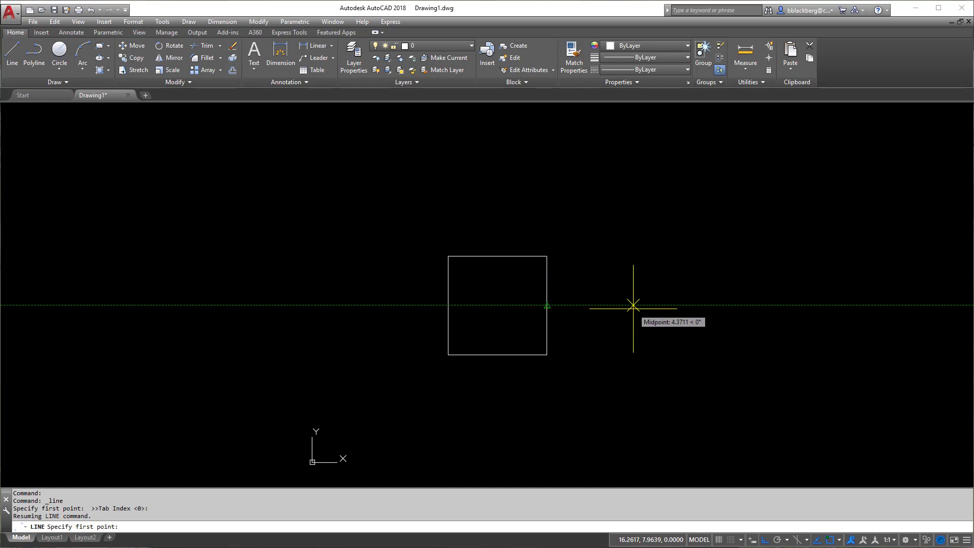
mouse_move(715, 305)
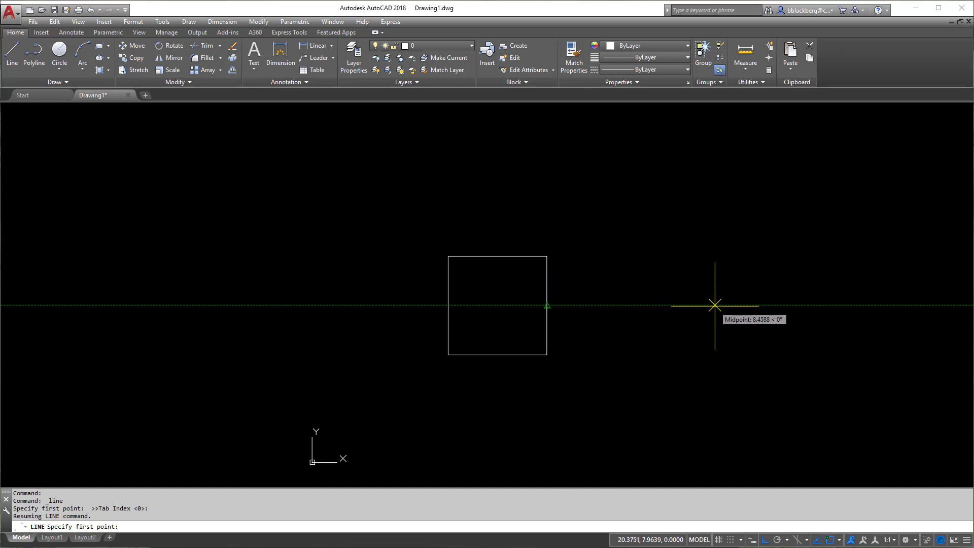
mouse_move(497, 256)
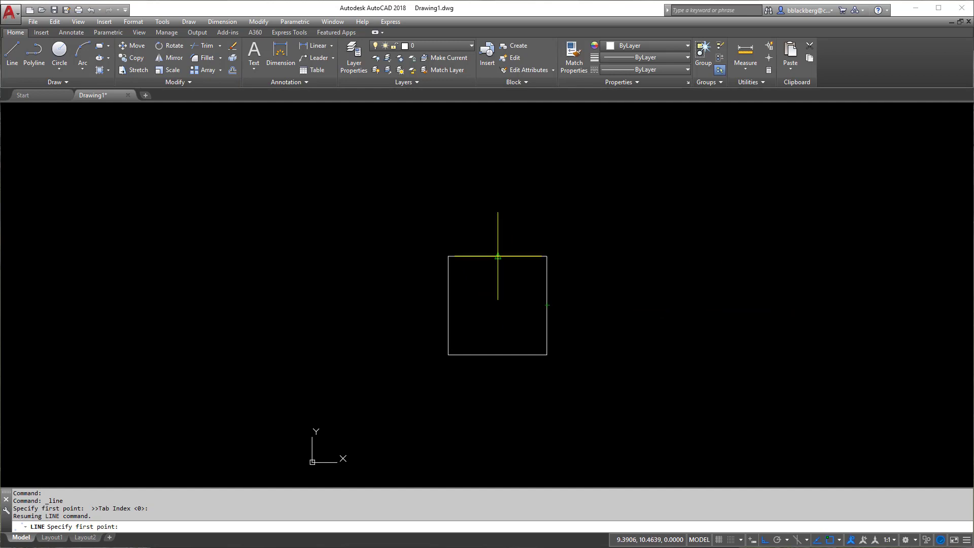
mouse_move(505, 192)
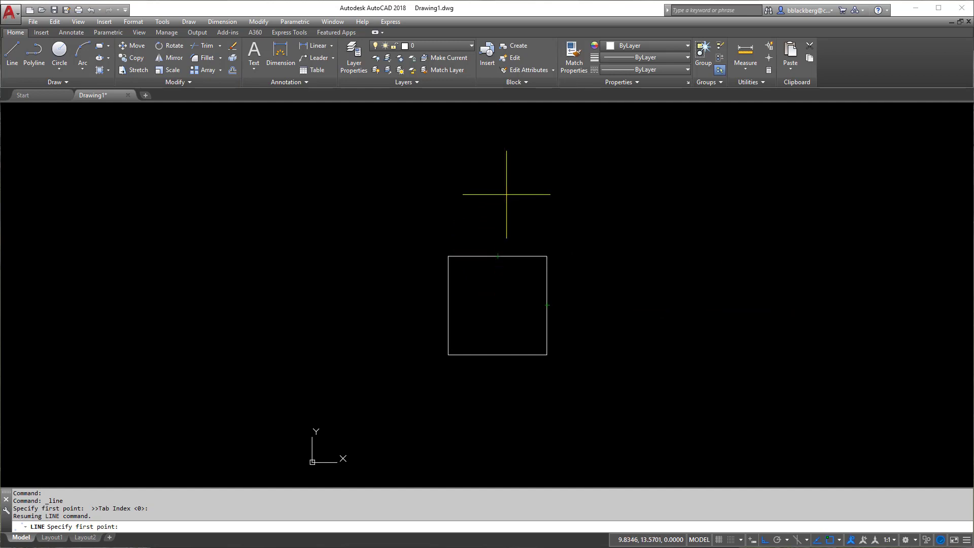
mouse_move(497, 304)
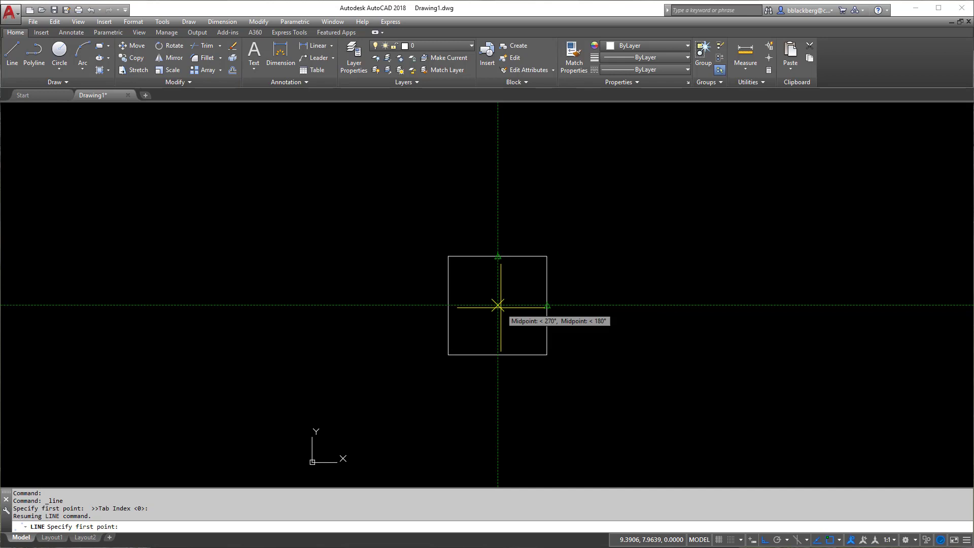
mouse_move(641, 304)
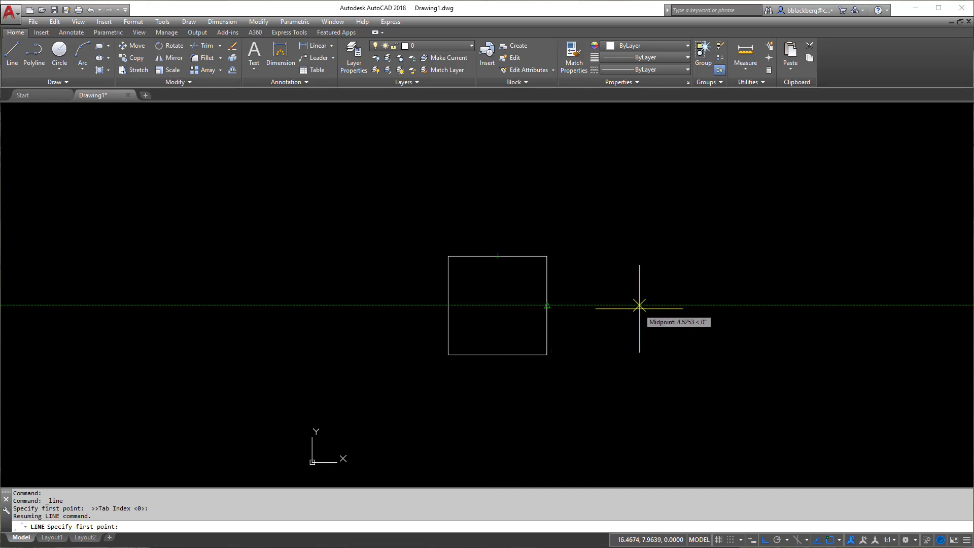
mouse_move(800, 305)
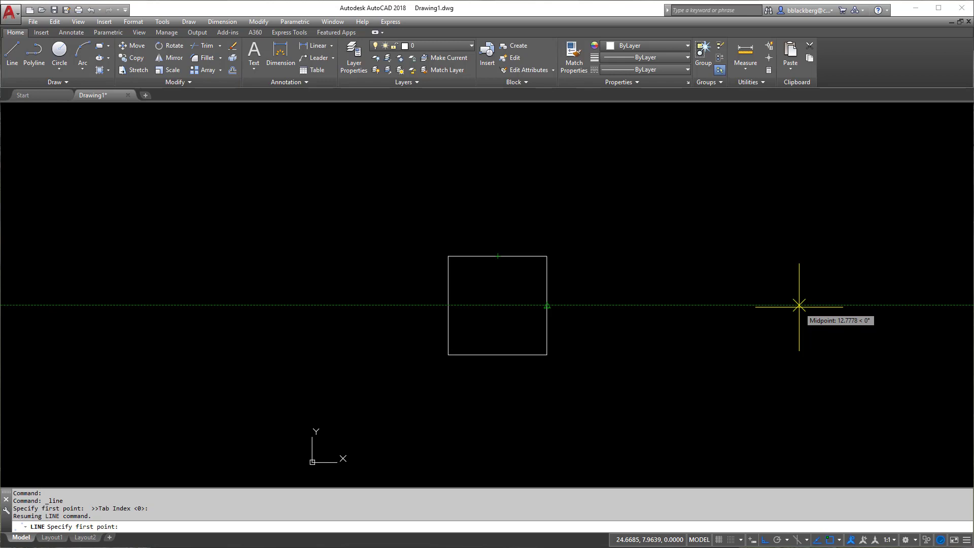